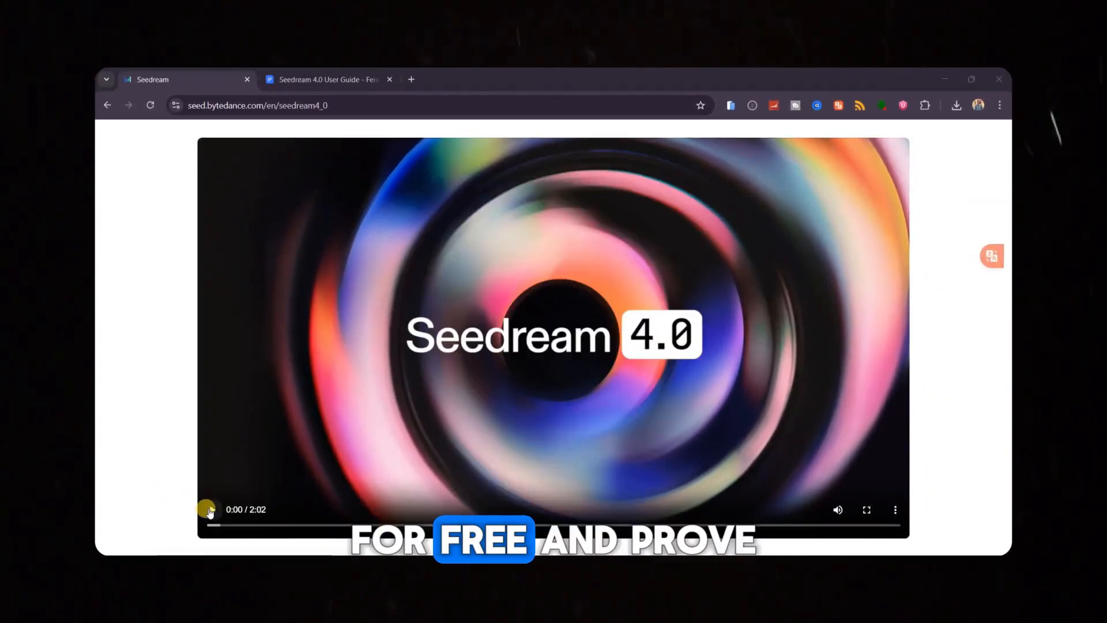
- Browse the Batch Input & Output cowgirl example and step through its generated views
scroll(down, 3)
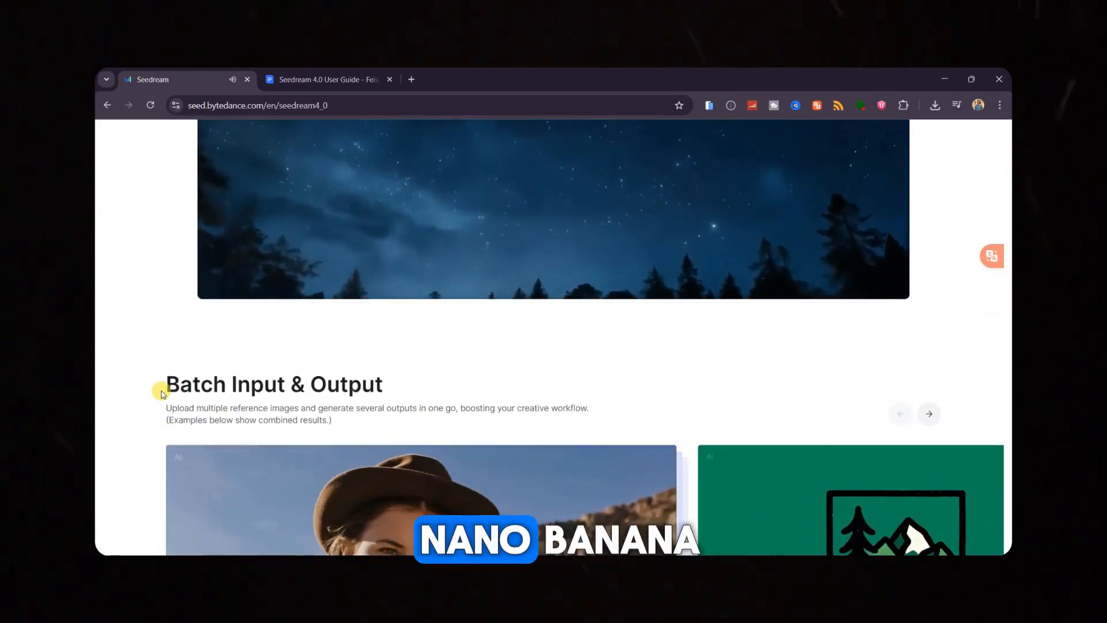
scroll(down, 3)
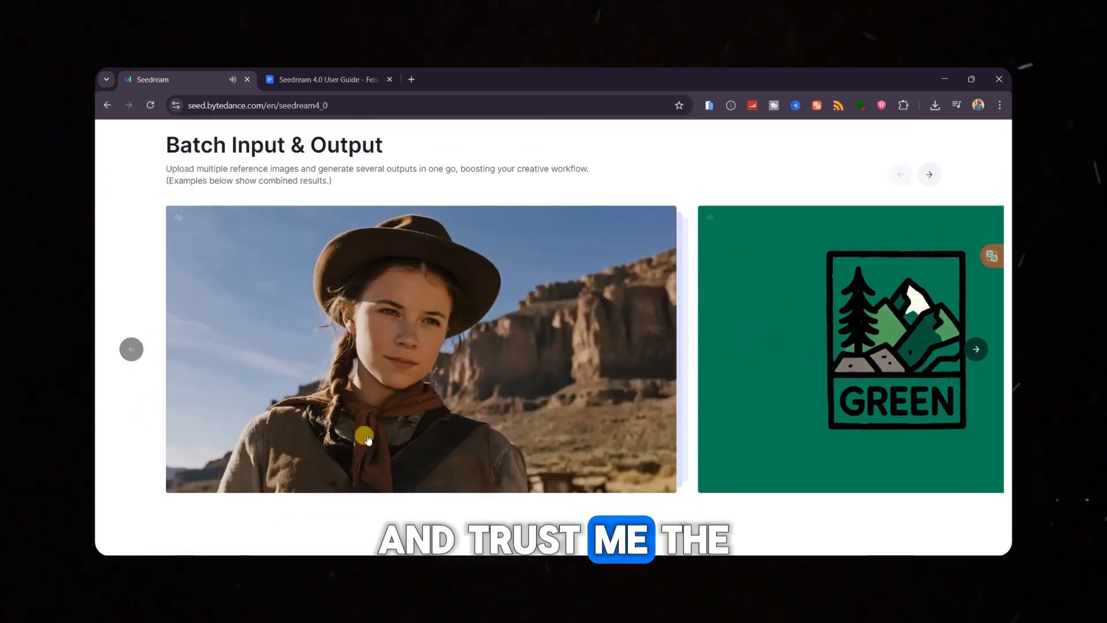
click(976, 348)
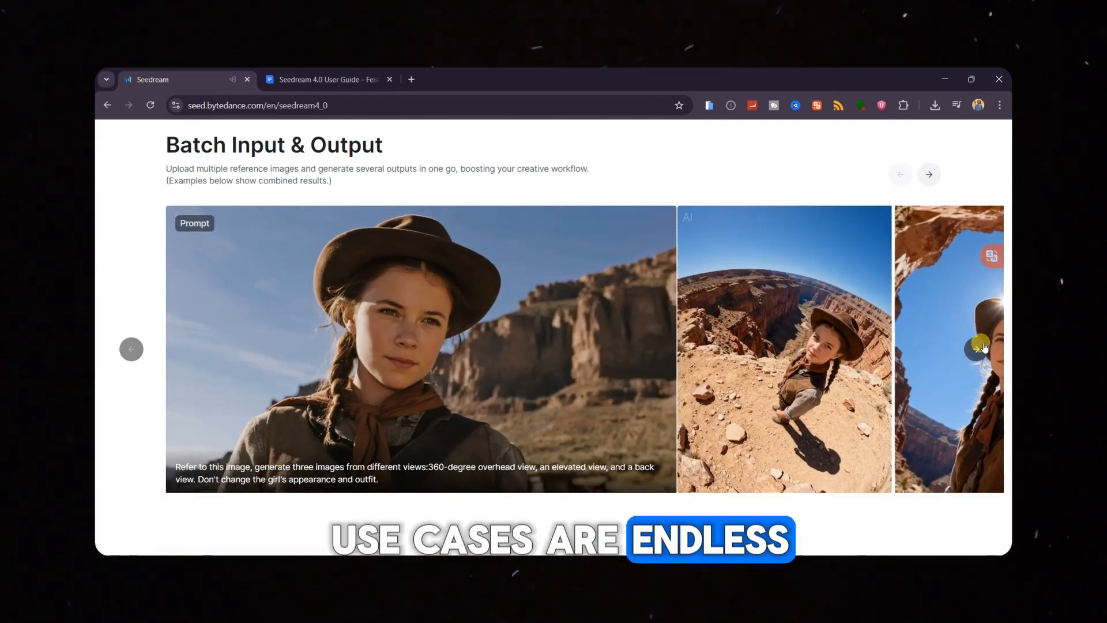
click(930, 174)
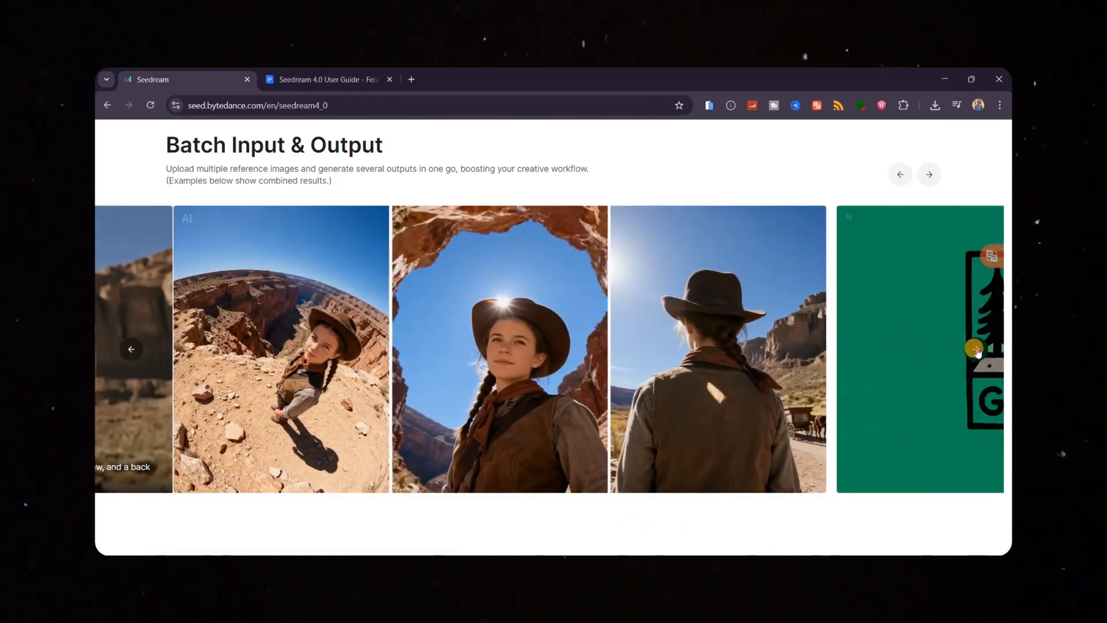
click(929, 174)
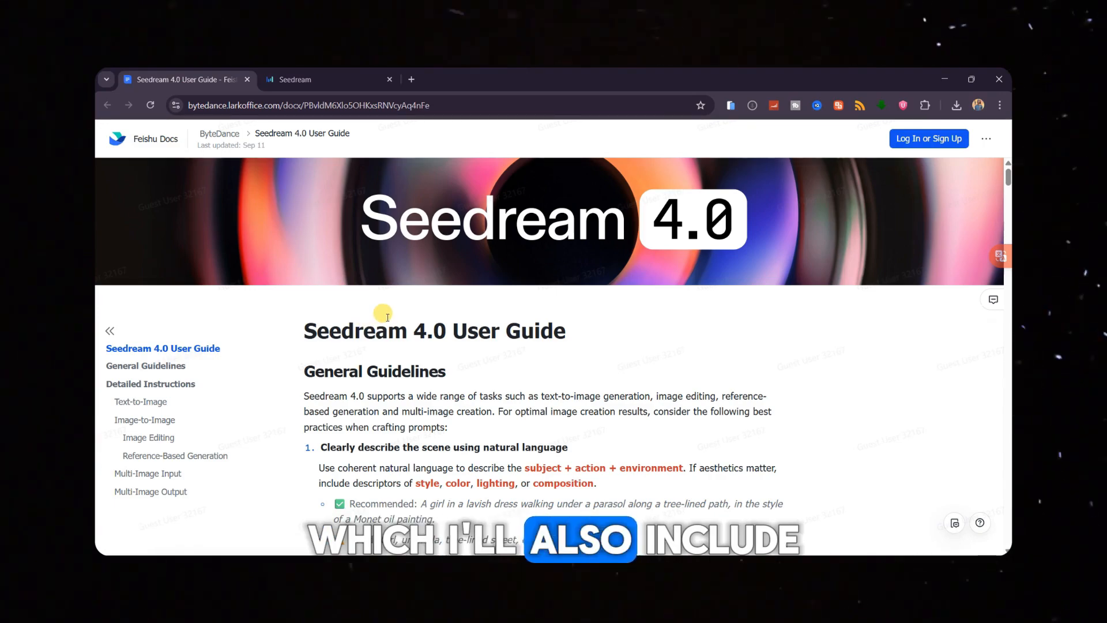
- Scroll through the General Guidelines section of the Seedream 4.0 User Guide
scroll(down, 3)
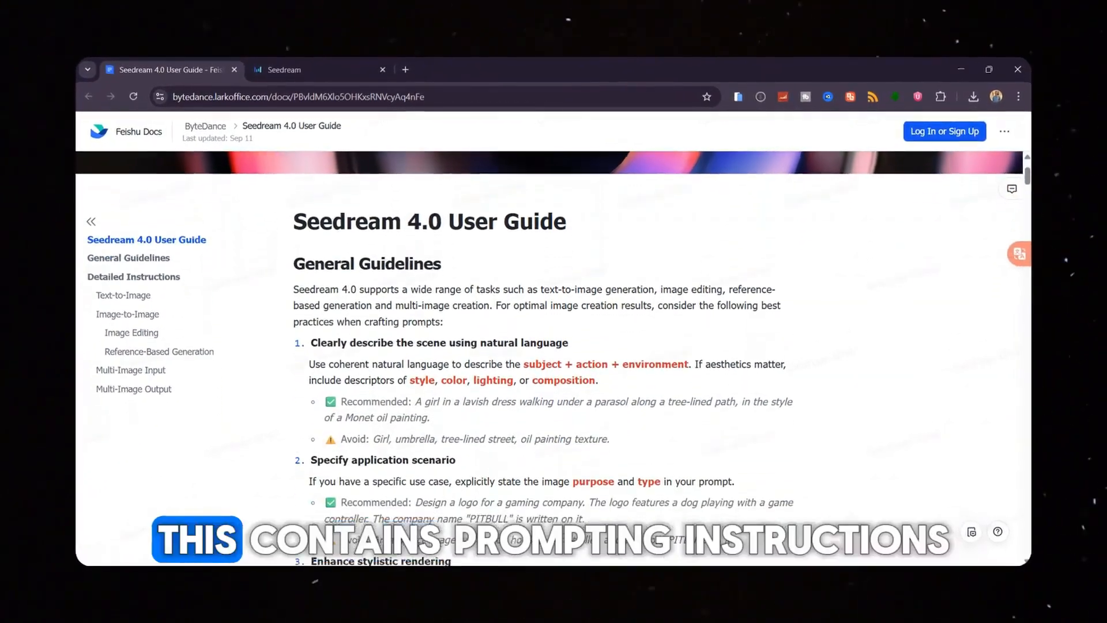
scroll(down, 3)
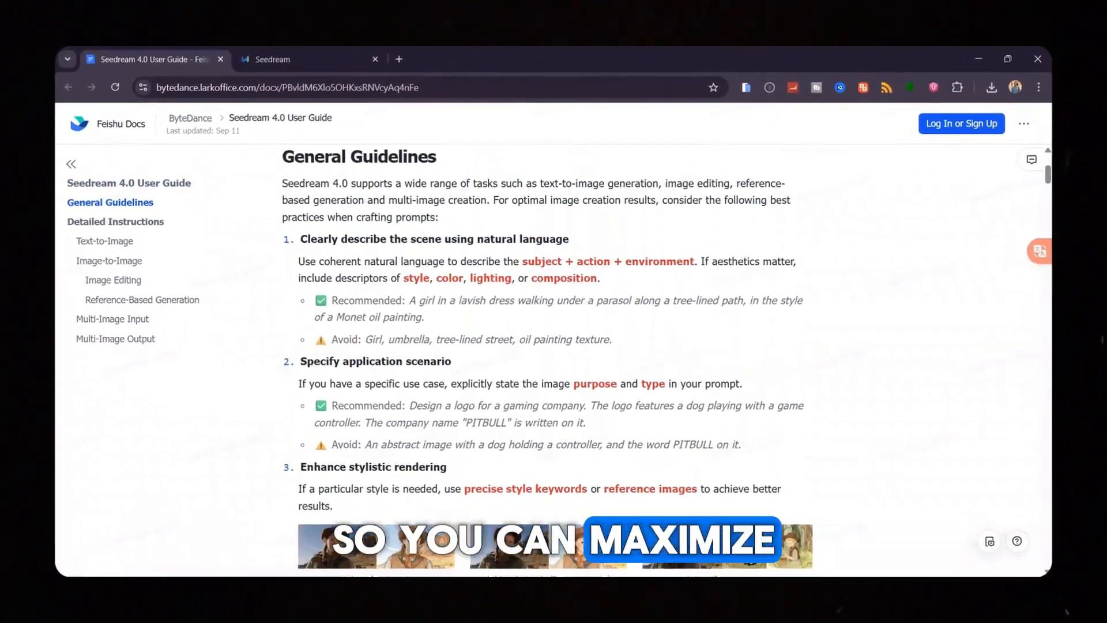
scroll(down, 3)
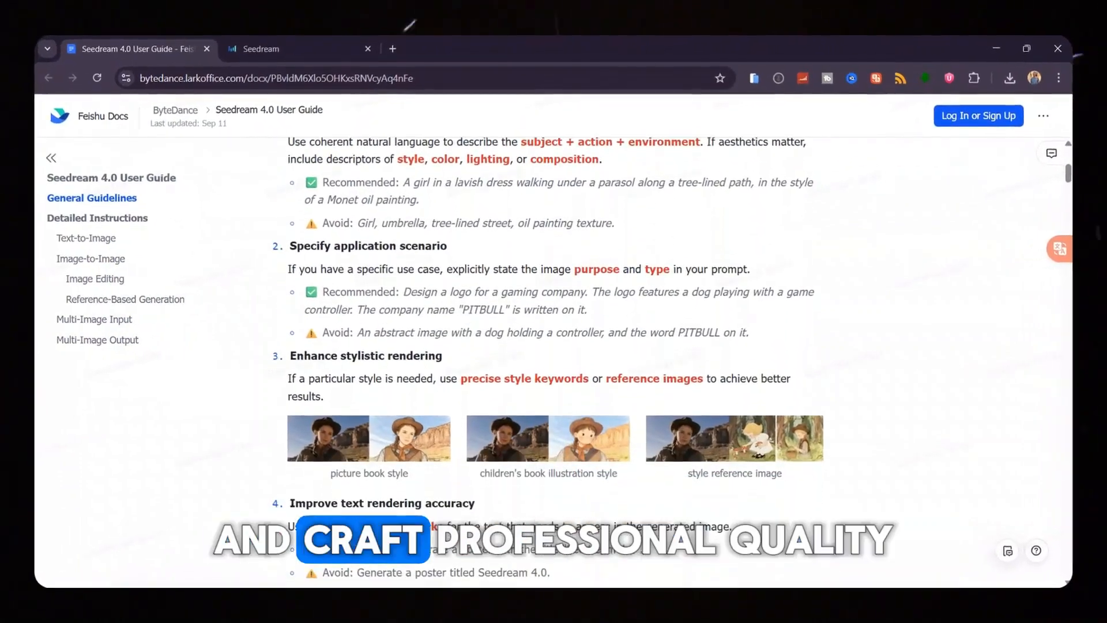
scroll(down, 3)
text(LLM ARE)
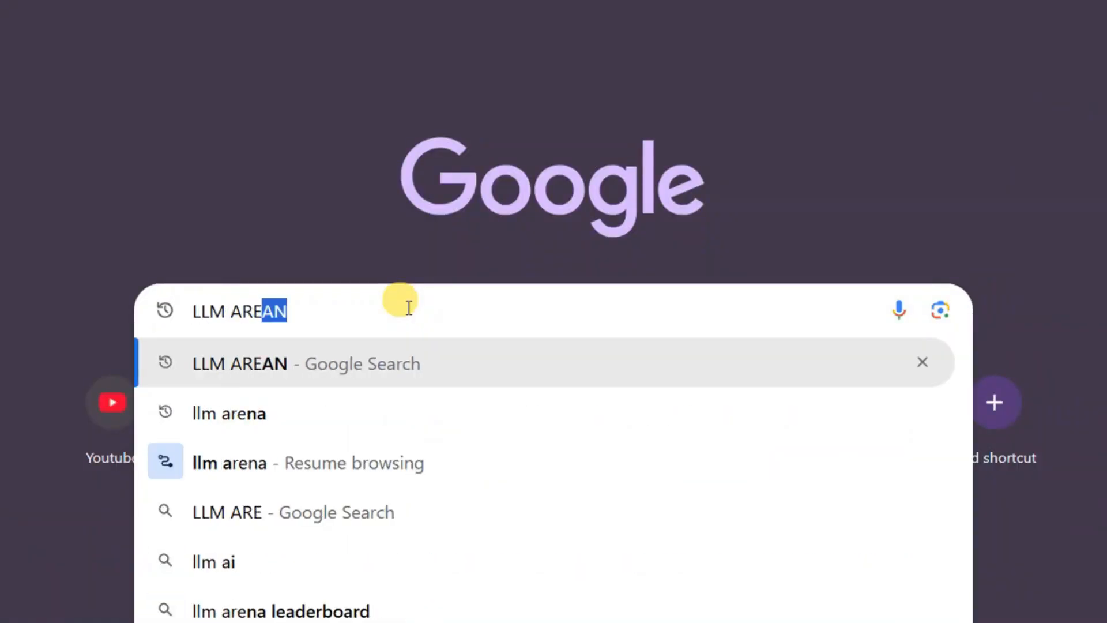
- Search Google for 'llm arena' and open the LMArena result
click(228, 413)
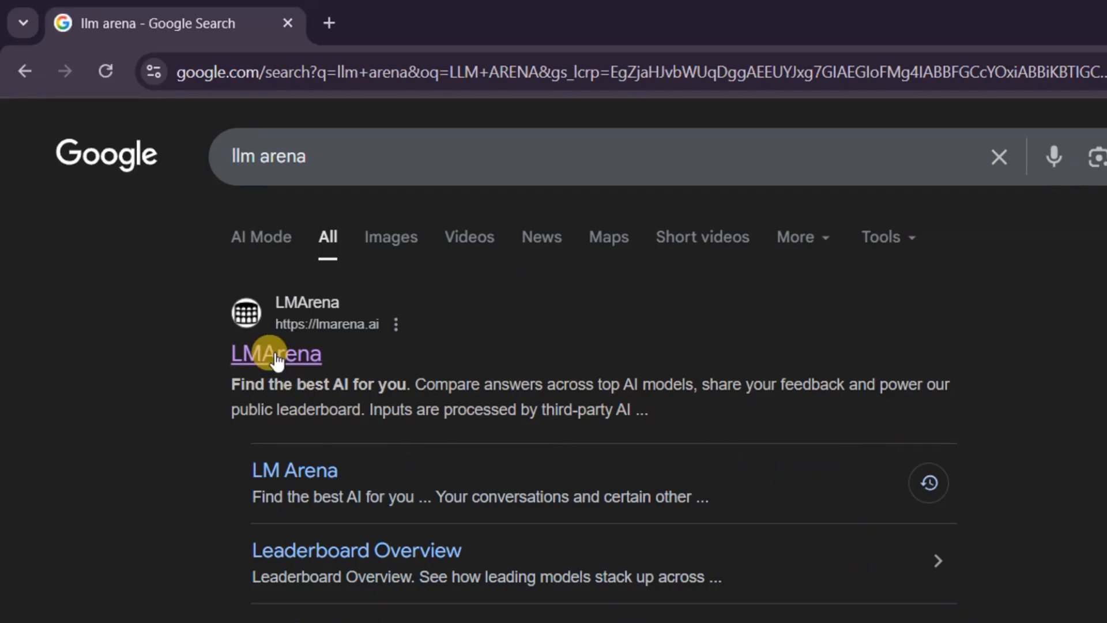
click(274, 352)
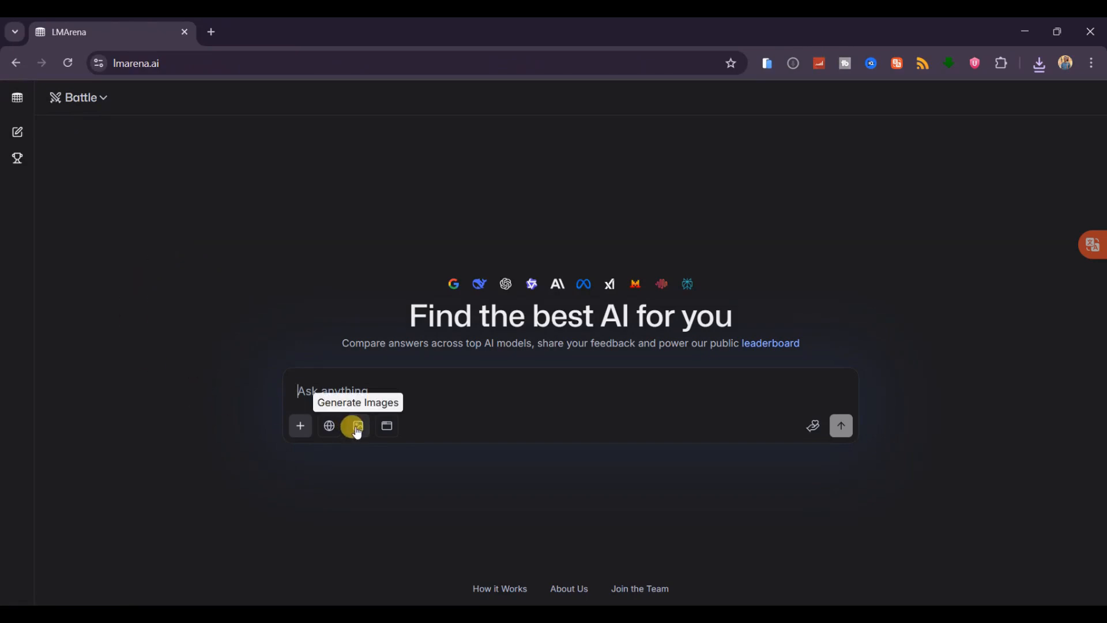
- Switch to Generate Images in Direct Chat mode with the seedream-4-fal model
click(355, 425)
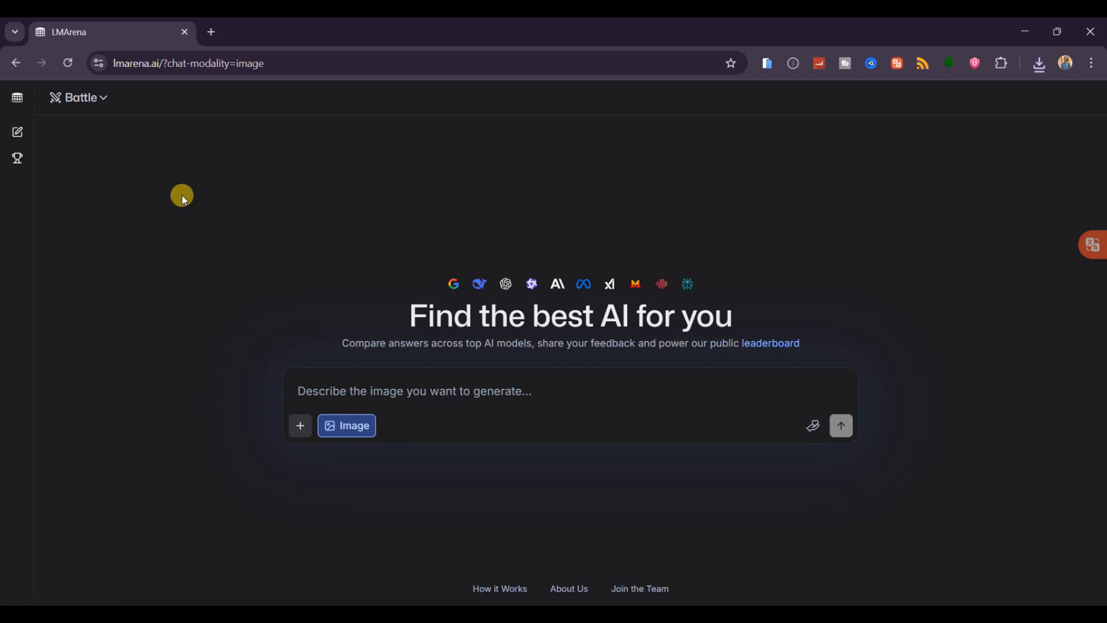
click(80, 97)
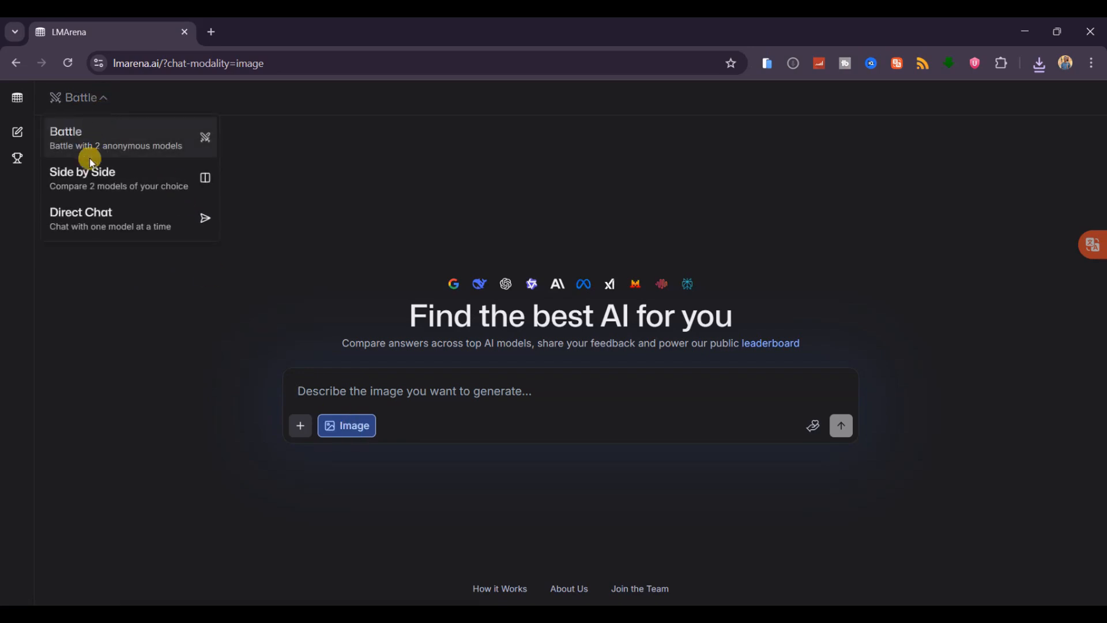
mouse_move(90, 171)
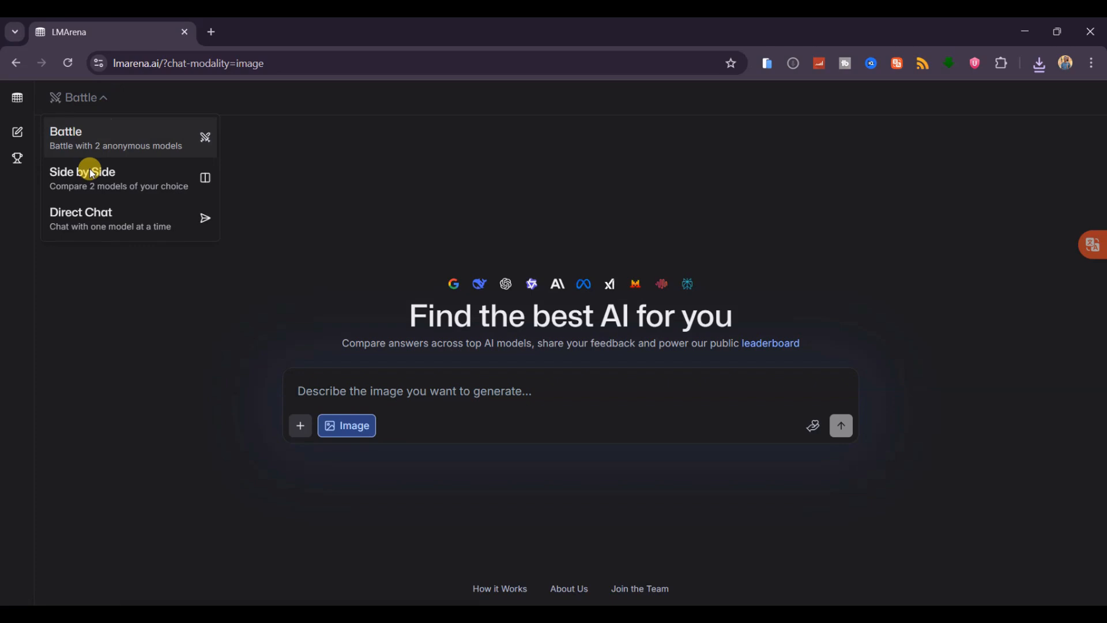
click(80, 212)
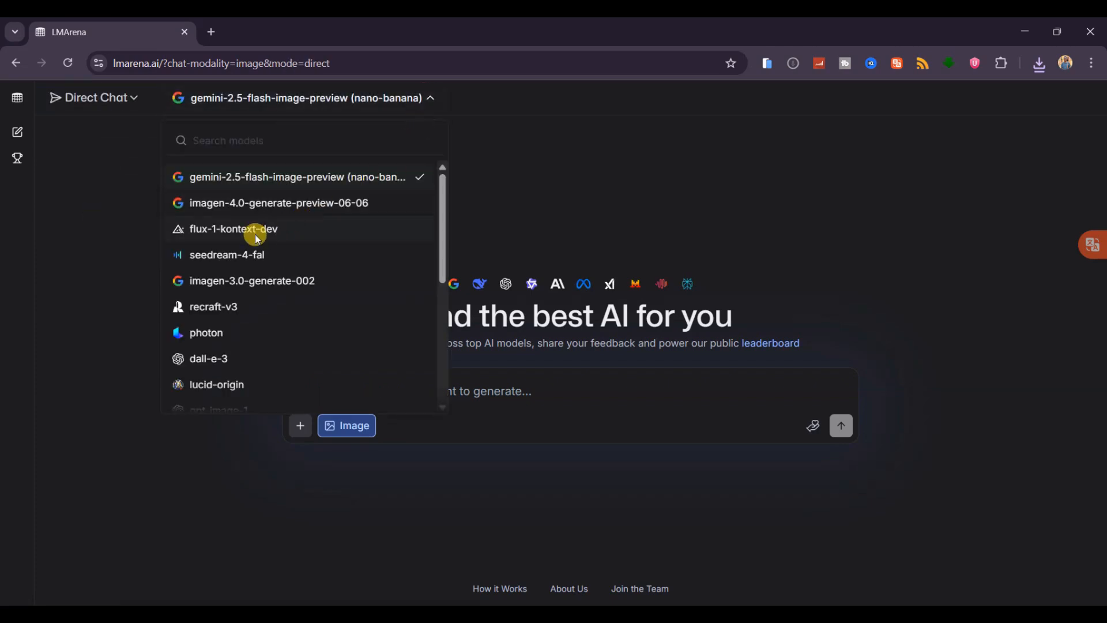
click(226, 254)
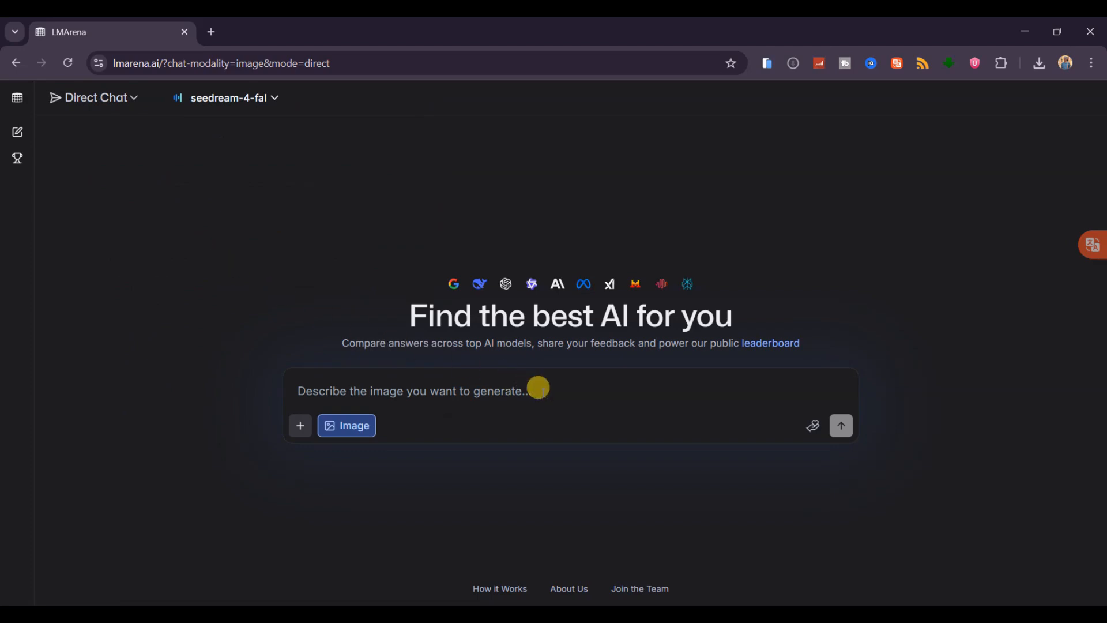
mouse_move(266, 386)
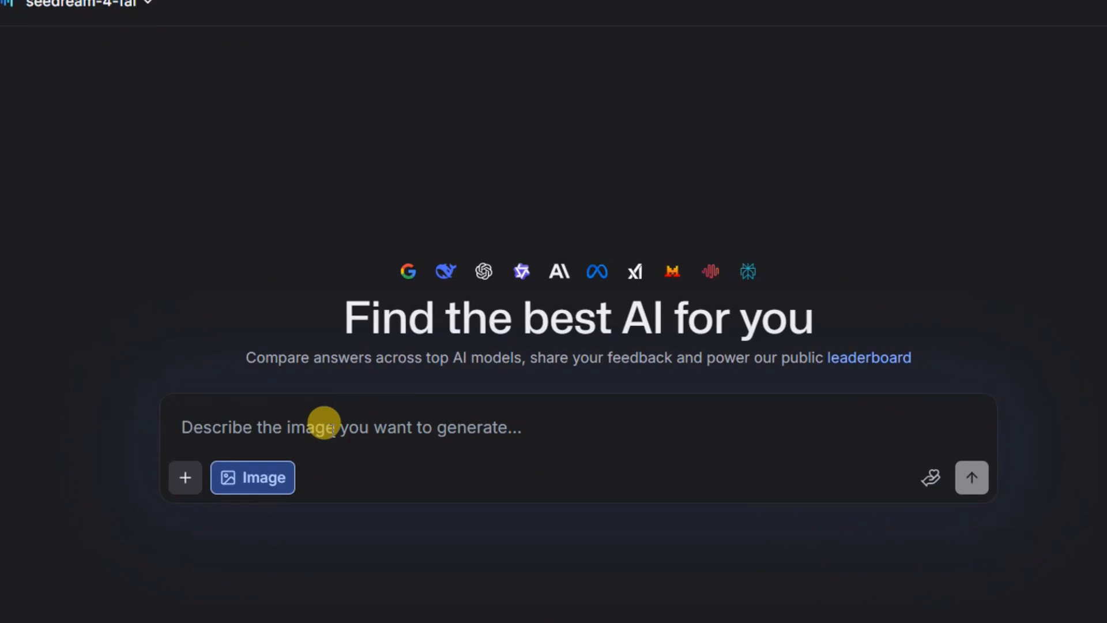
- Enter the prompt to draw the binary linear equation system and its solution steps on a blackboard
text(Draw the following system of binary linear equations and the corresponding solution steps on the blackboard: 5x + 2y = 26; 2x – y = 5. Use clear handwriting, chalkboard style, and highlight each solution step in sequence.)
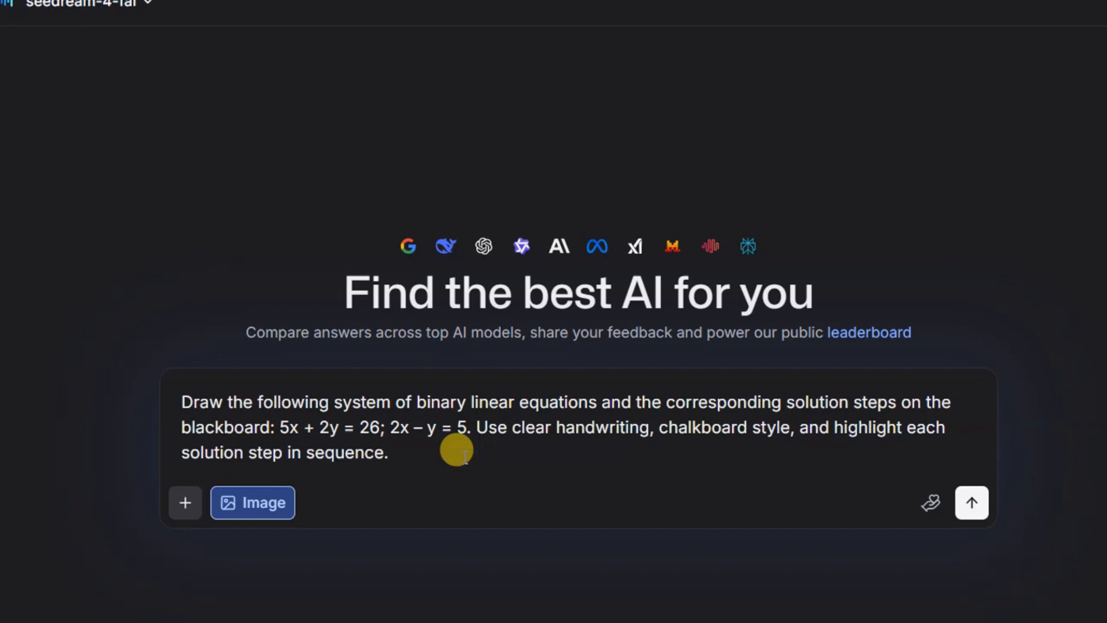
mouse_move(498, 466)
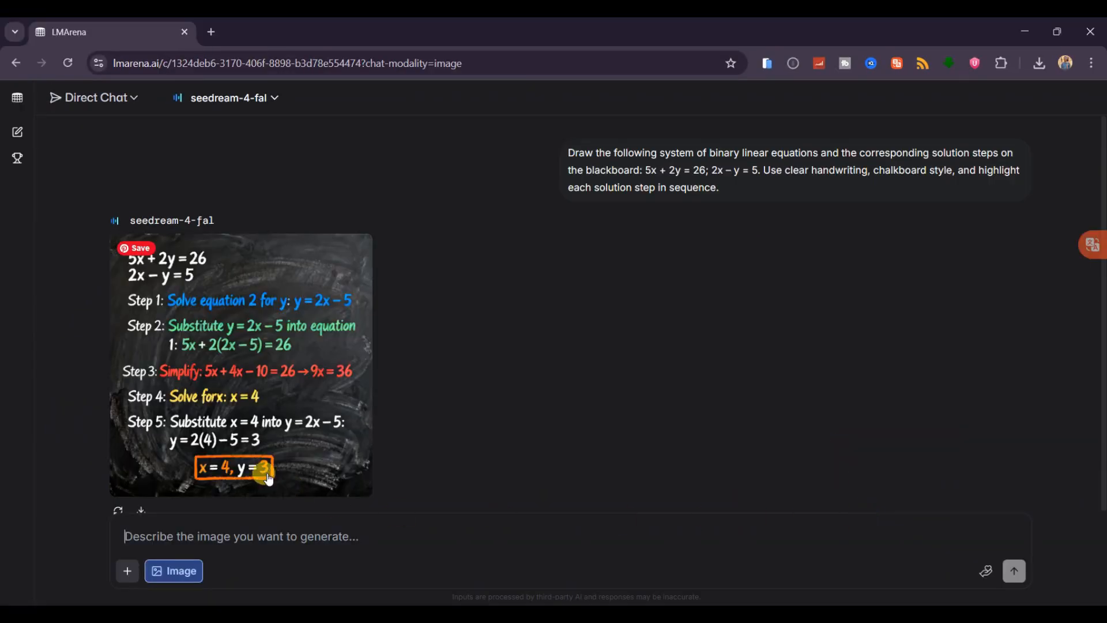
click(240, 363)
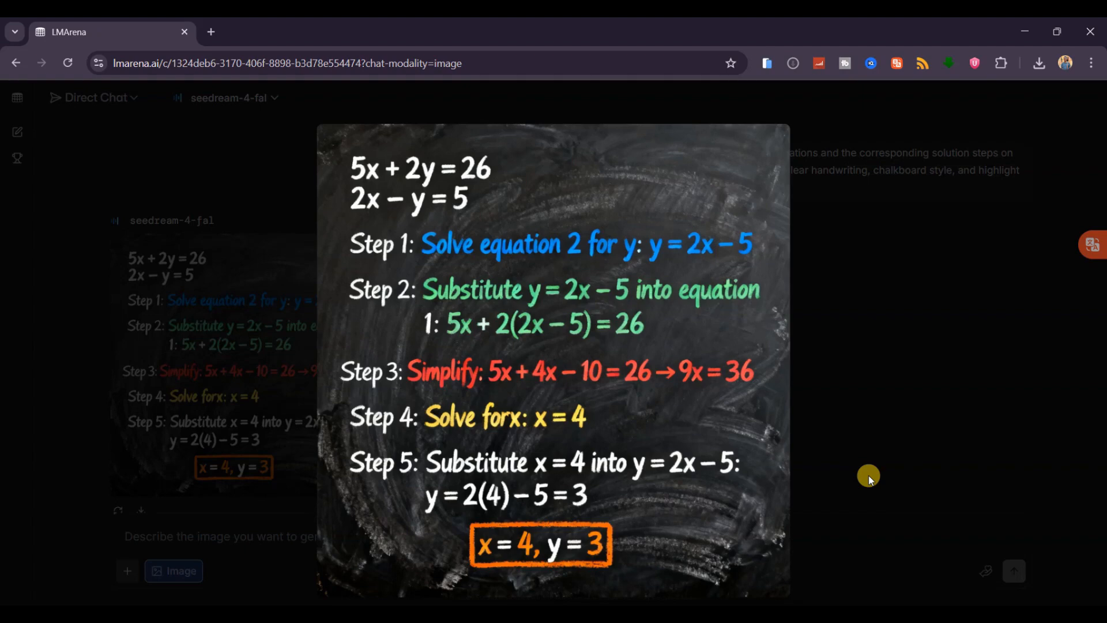
mouse_move(876, 415)
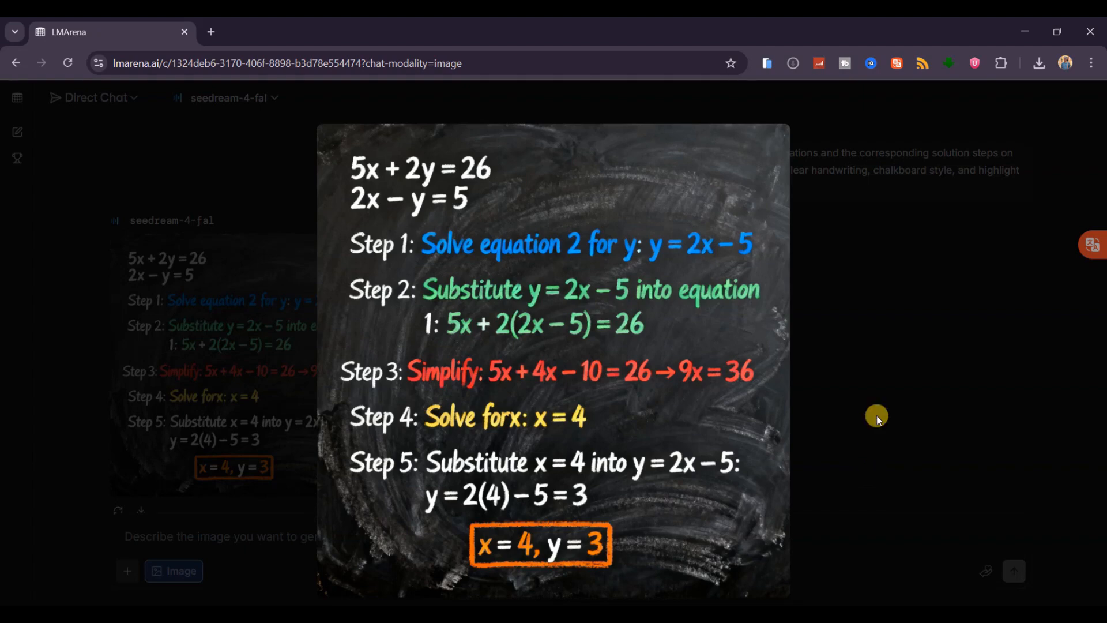
click(875, 415)
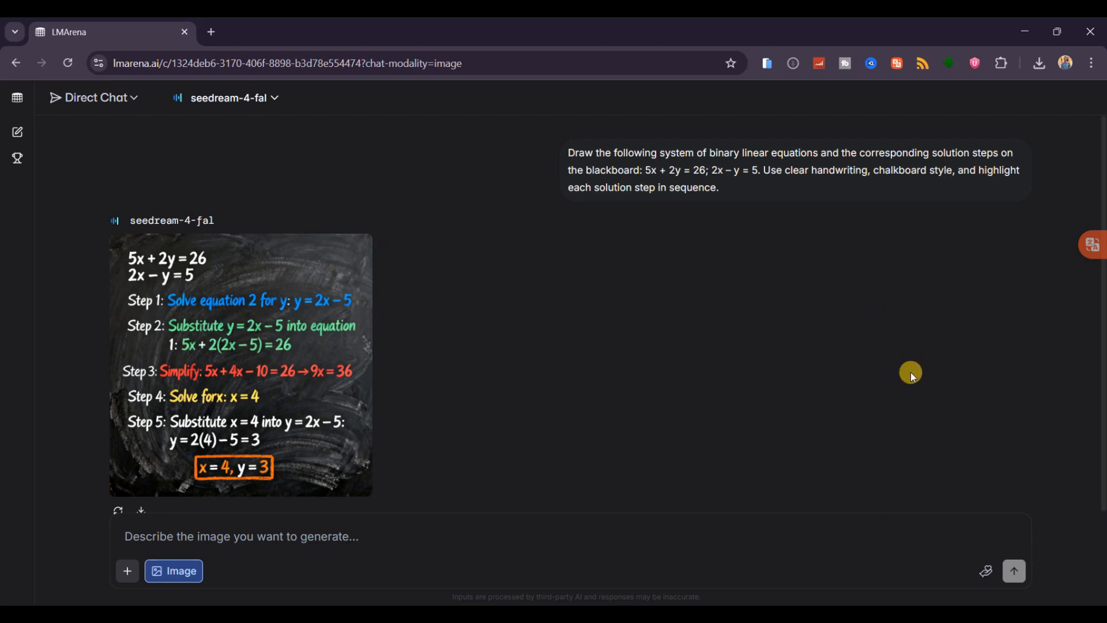
mouse_move(845, 431)
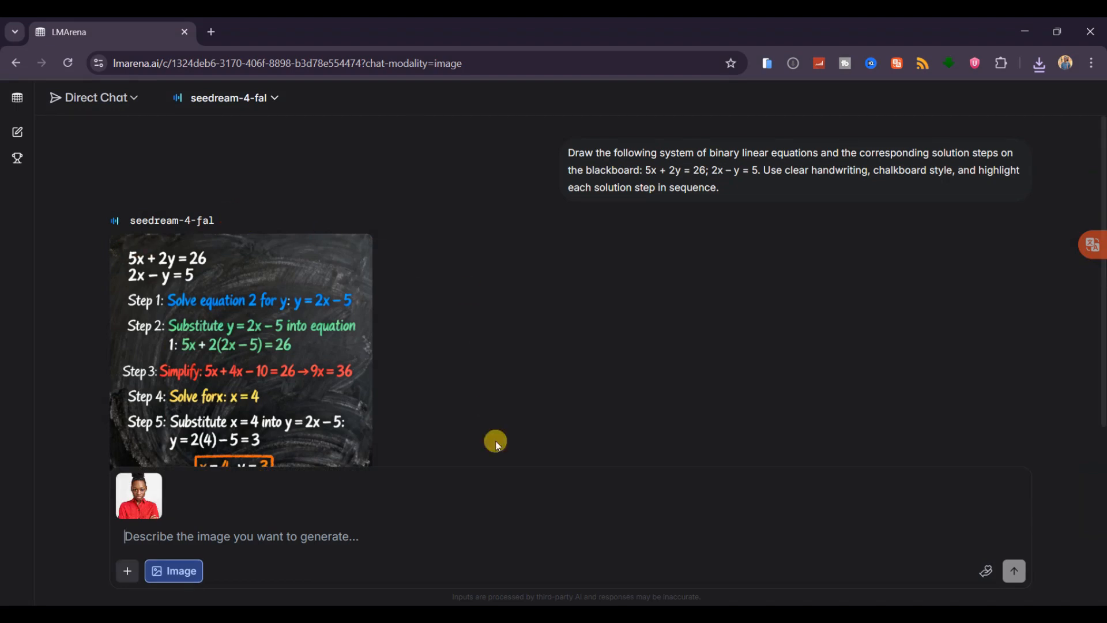
mouse_move(263, 523)
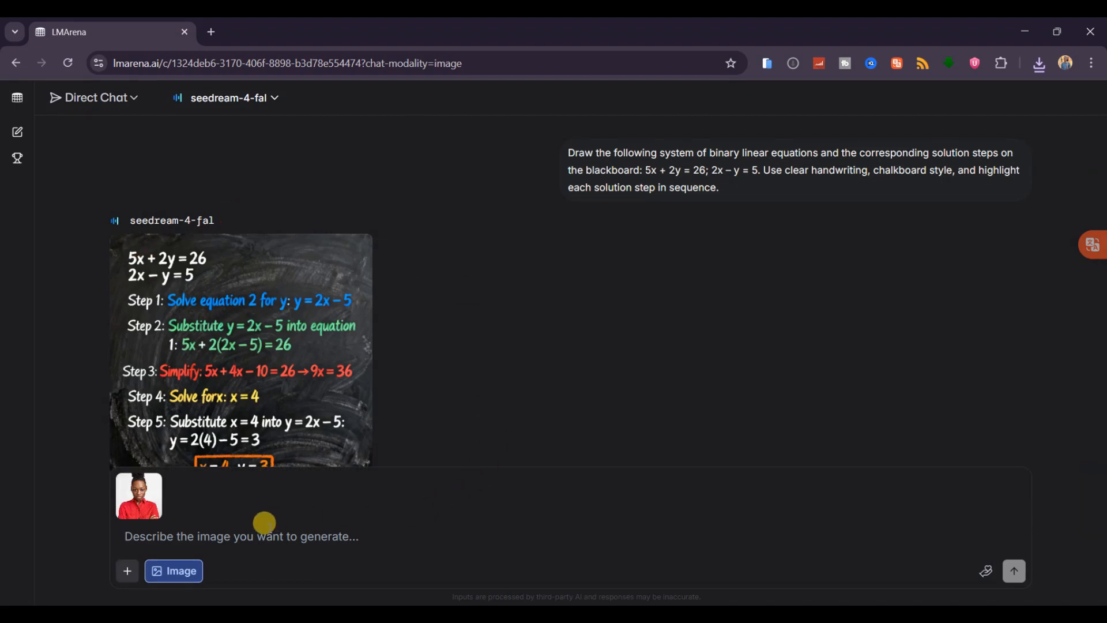
- Send the prompt adding matching silver earrings and a necklace to the girl and upscaling the portrait
text(Add matching silver earrings and a necklace to the girl in the image, and upscale it to 32k resolution)
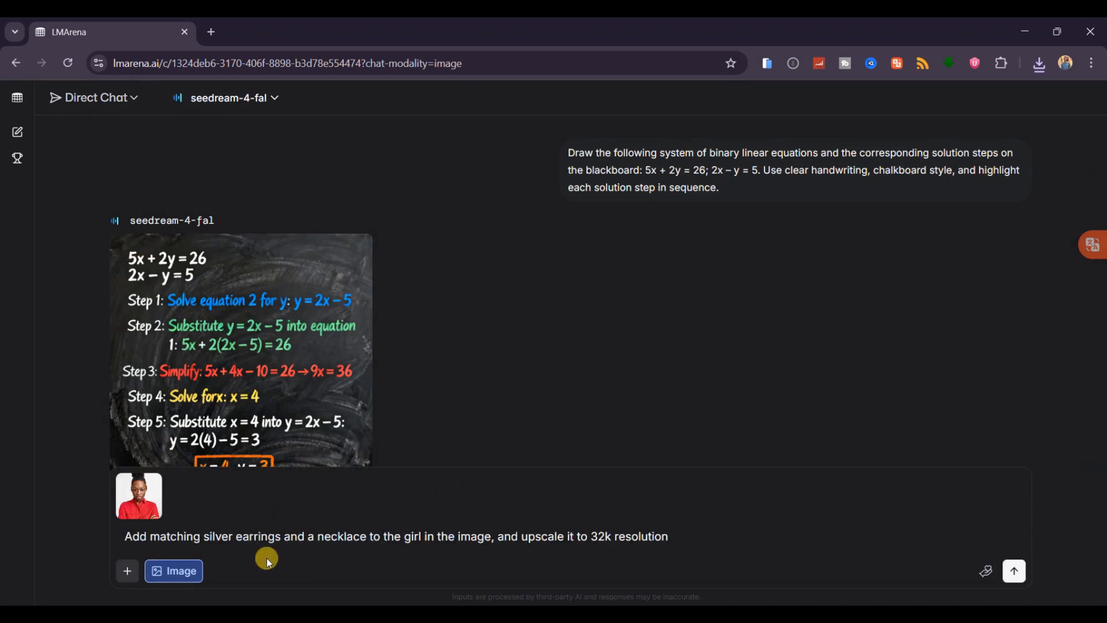
mouse_move(294, 541)
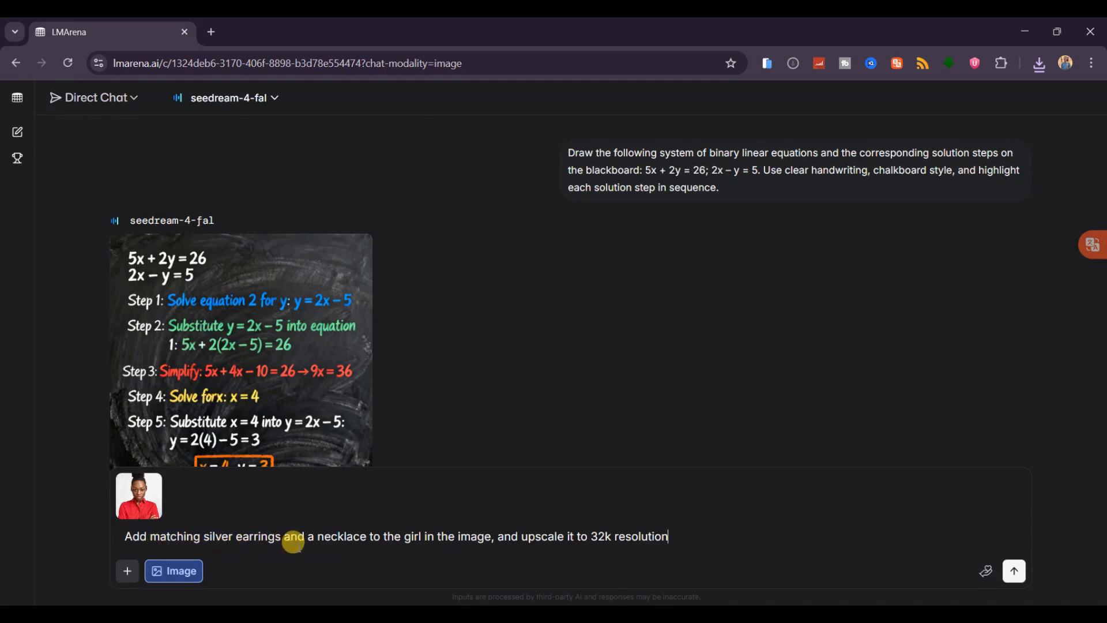
mouse_move(472, 546)
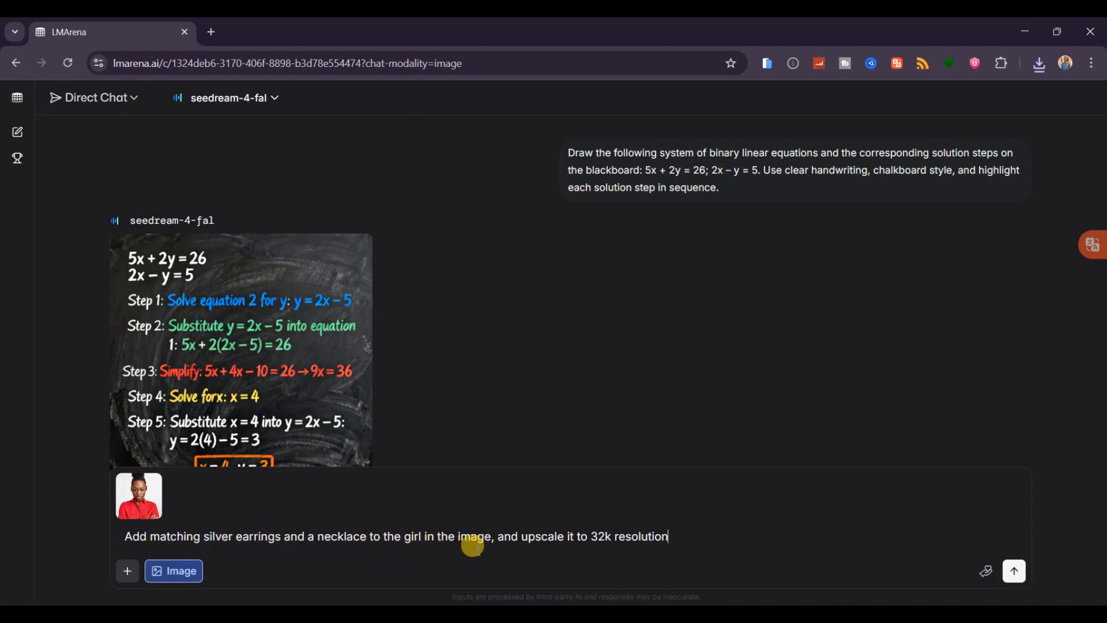
mouse_move(618, 539)
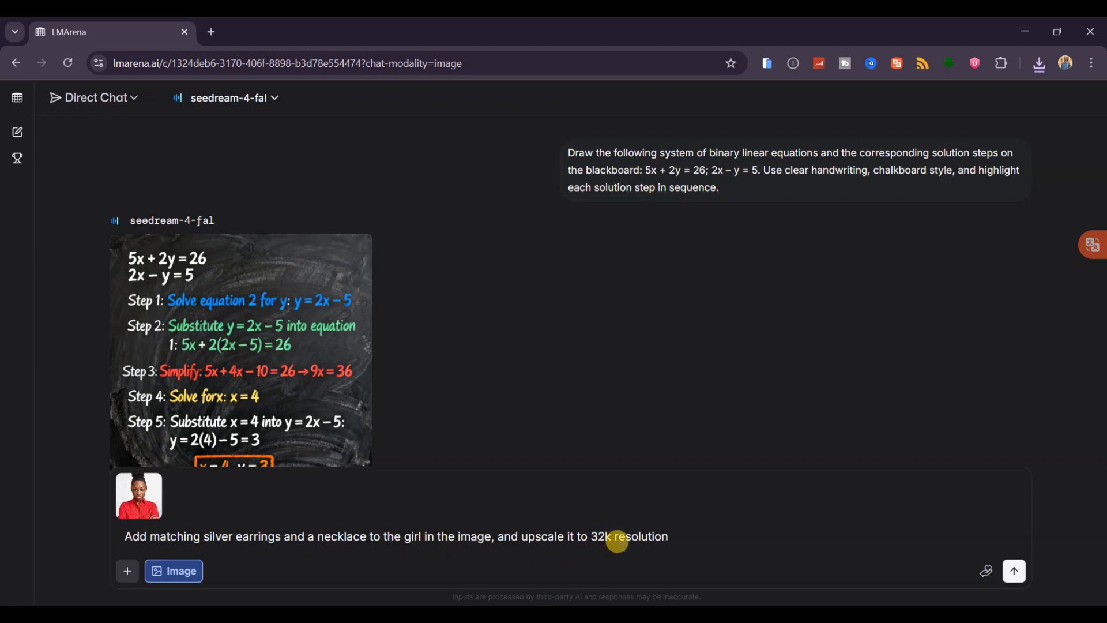
click(1013, 571)
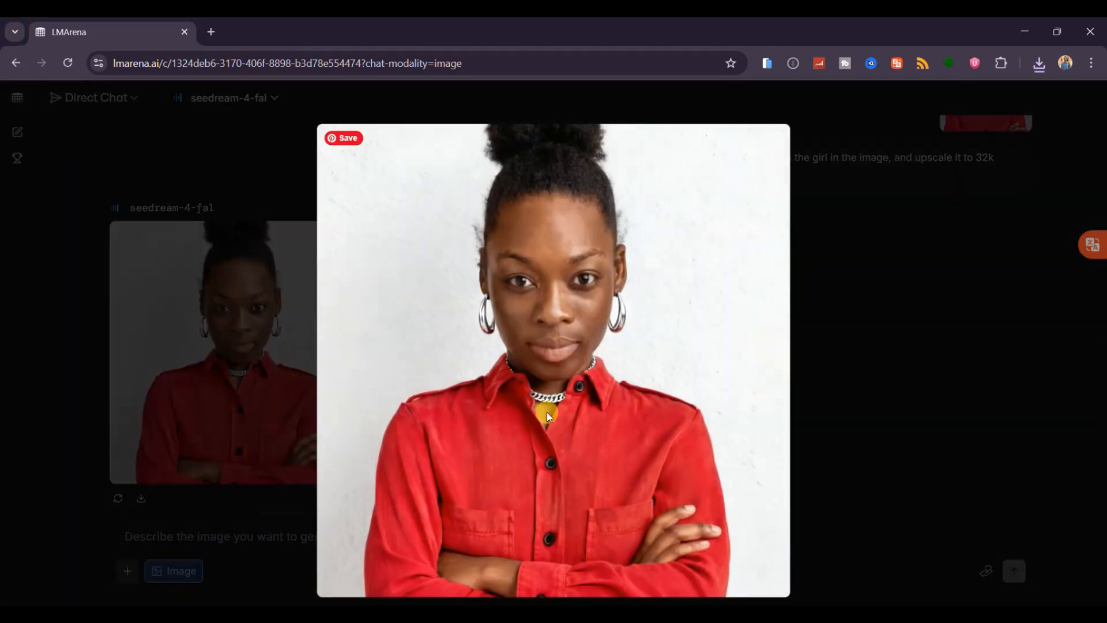
mouse_move(702, 398)
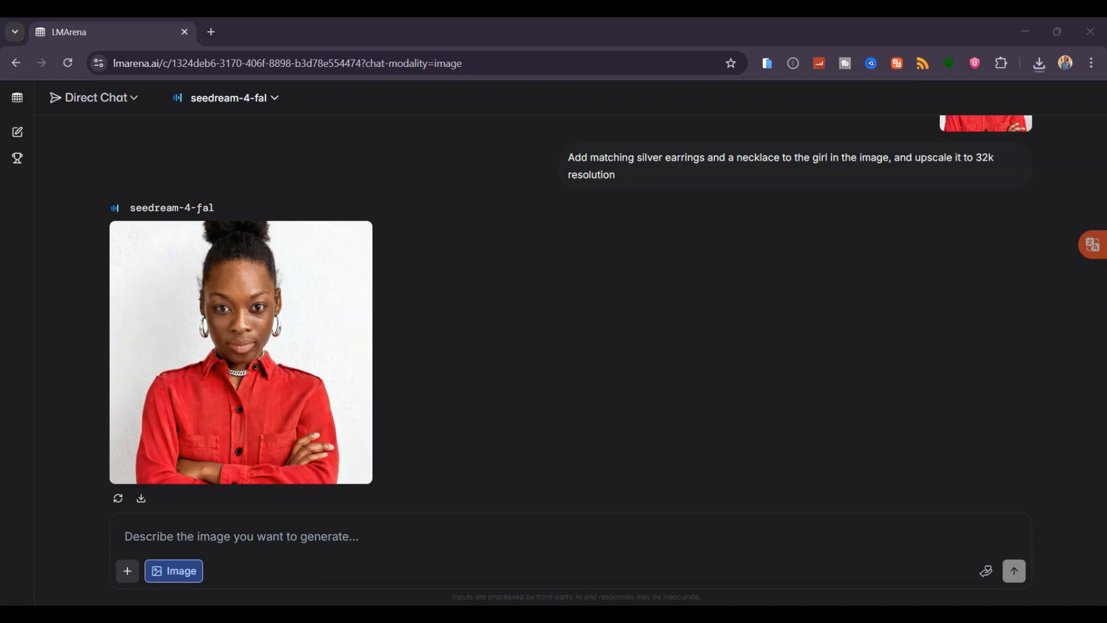
mouse_move(342, 519)
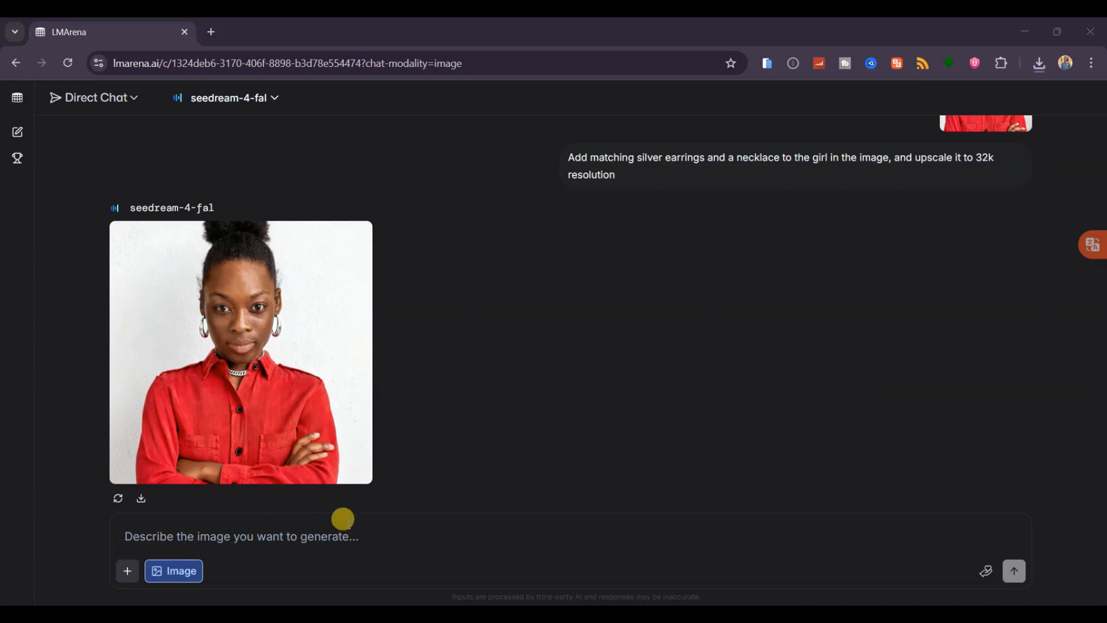
mouse_move(127, 571)
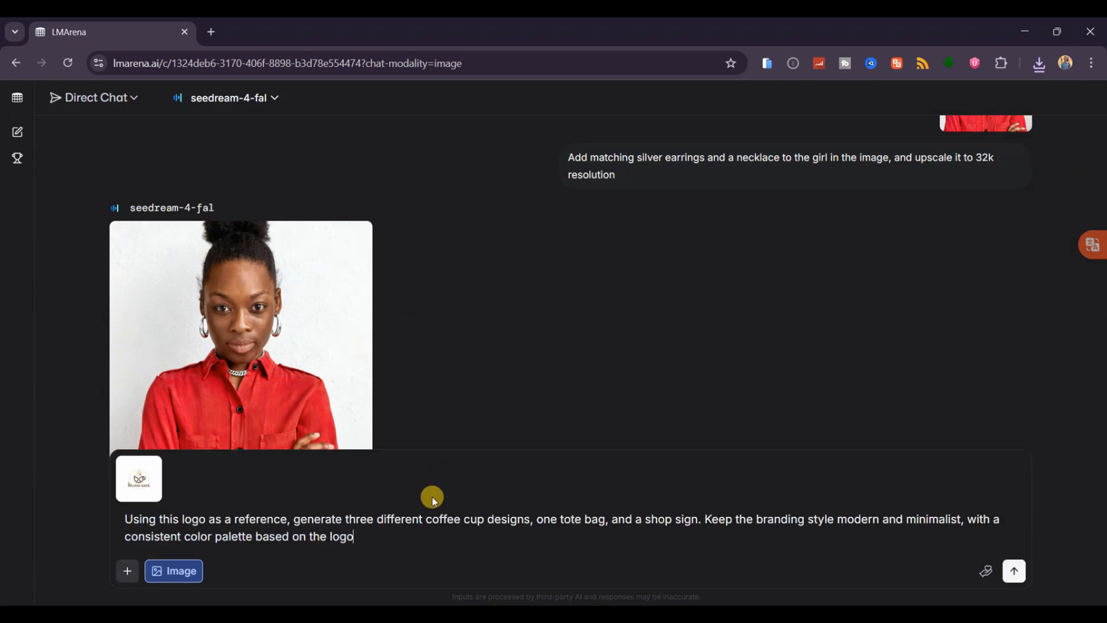
mouse_move(446, 556)
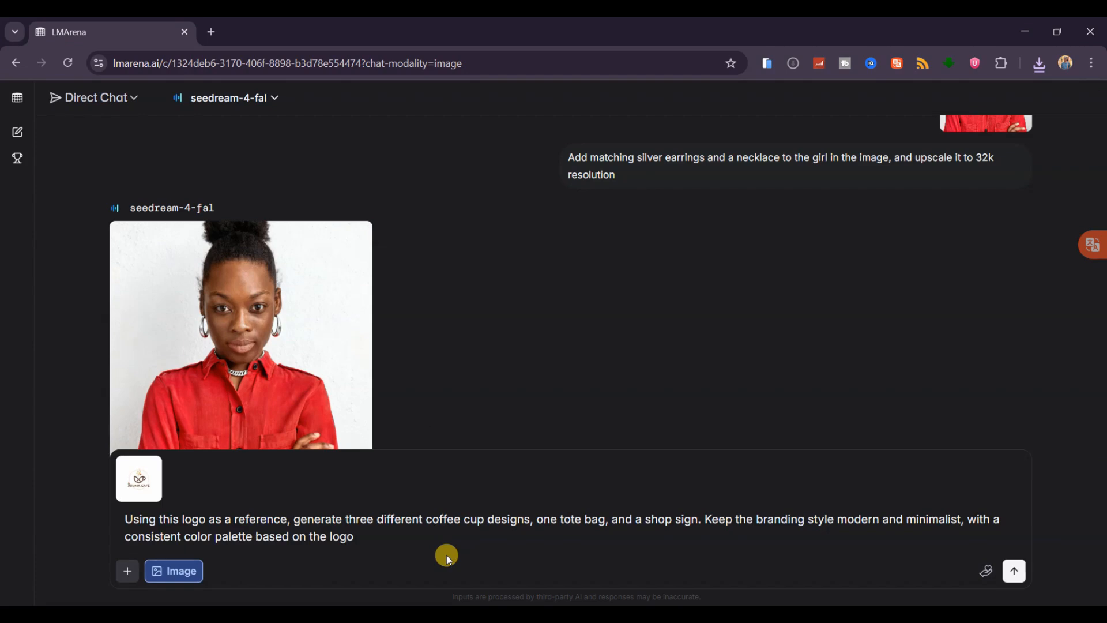
mouse_move(986, 571)
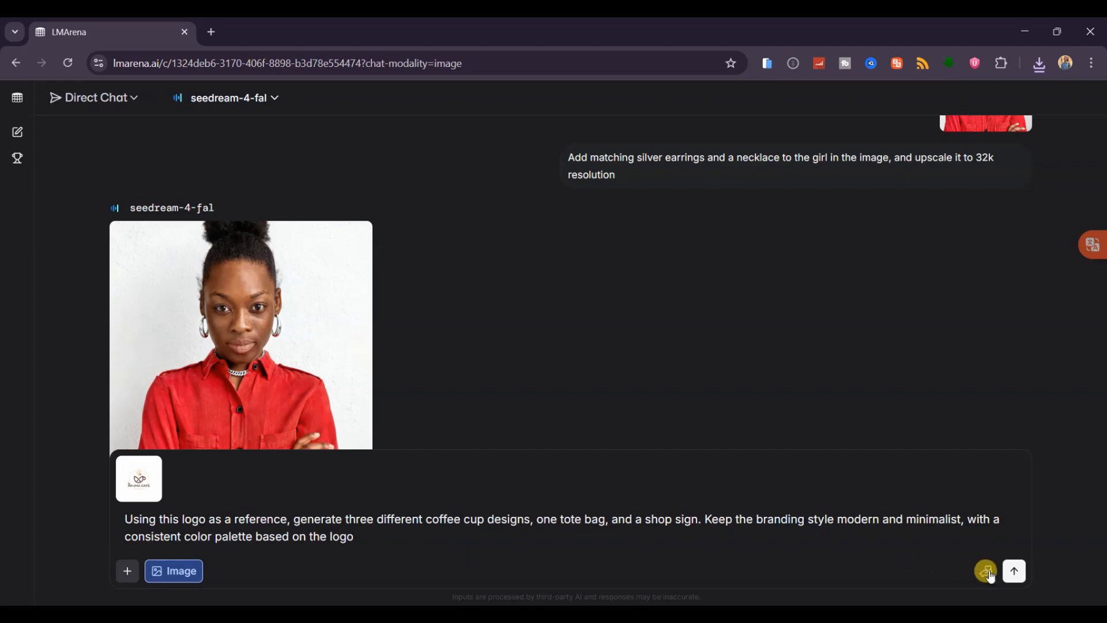
- Send the café branding request for coffee cups, tote bag and shop sign from the attached logo
click(1013, 571)
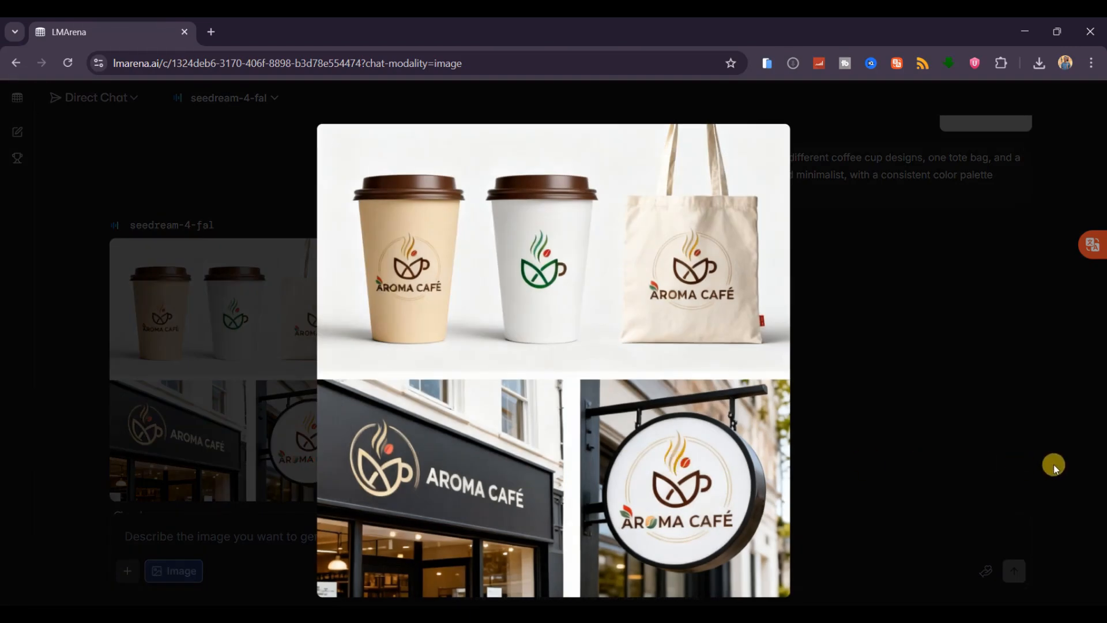
mouse_move(1047, 446)
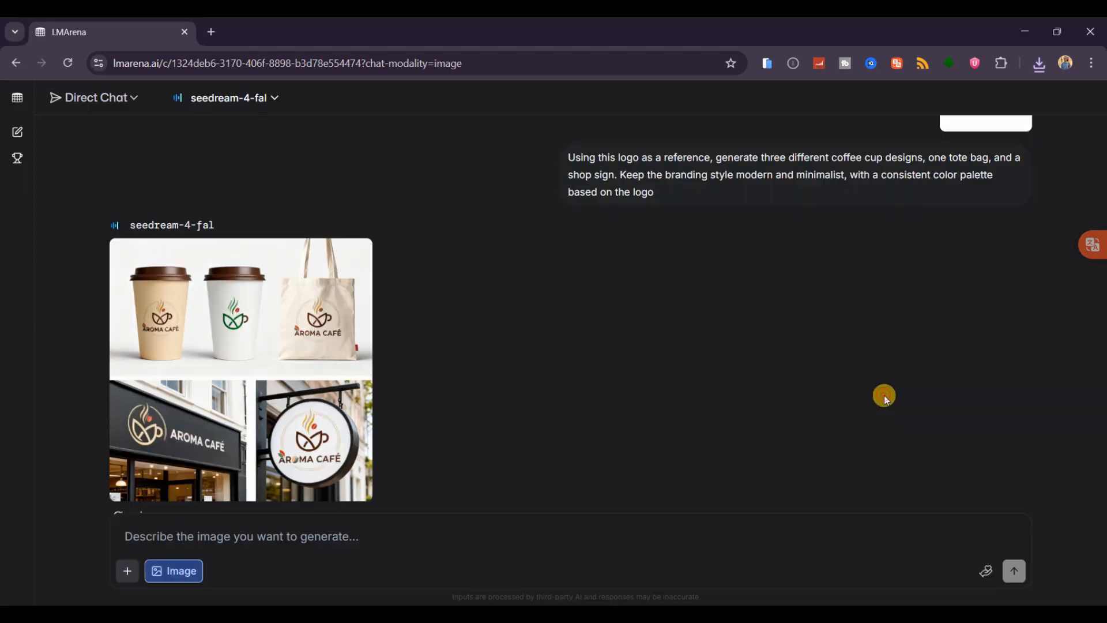
- Scroll up to view the generated Aroma Café brand set image
scroll(up, 3)
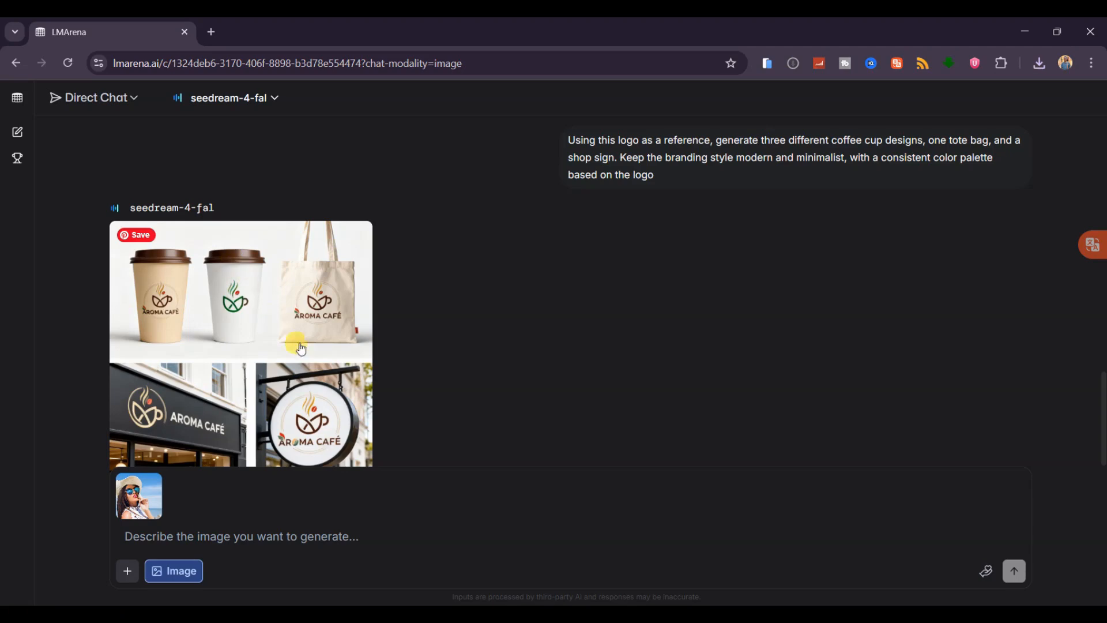
- Send the prompt for 360-degree overhead, elevated and back views of the sun-hat woman
text(Refer to this image, generate three images from different views: a 360-degree overhead view, an elevated view, and a back view. Don't change the girl's appearance or outfit)
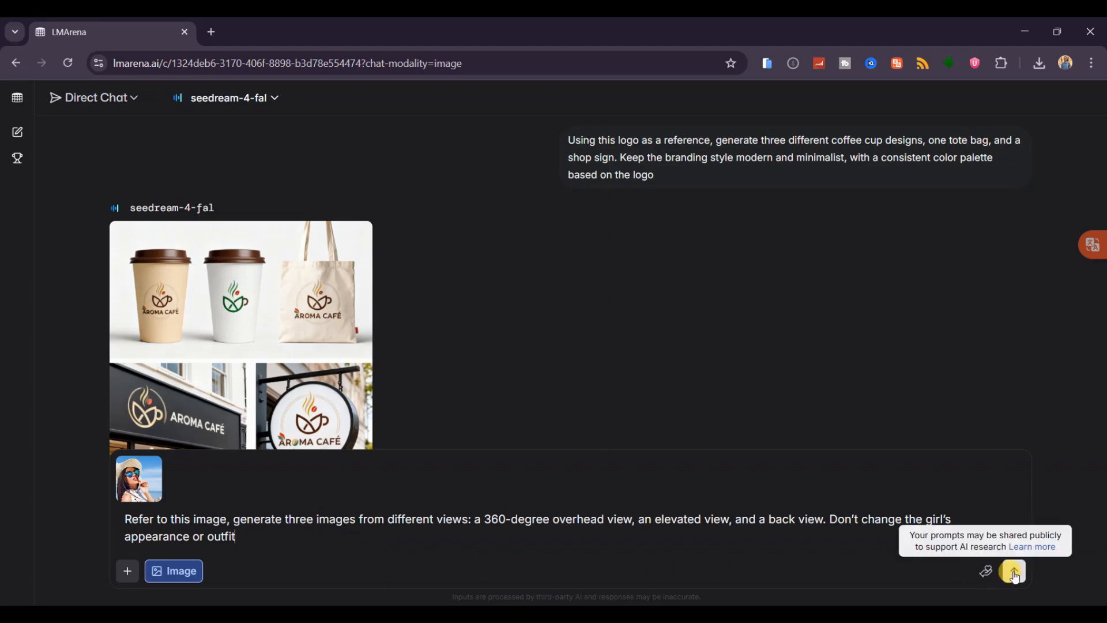
click(1012, 571)
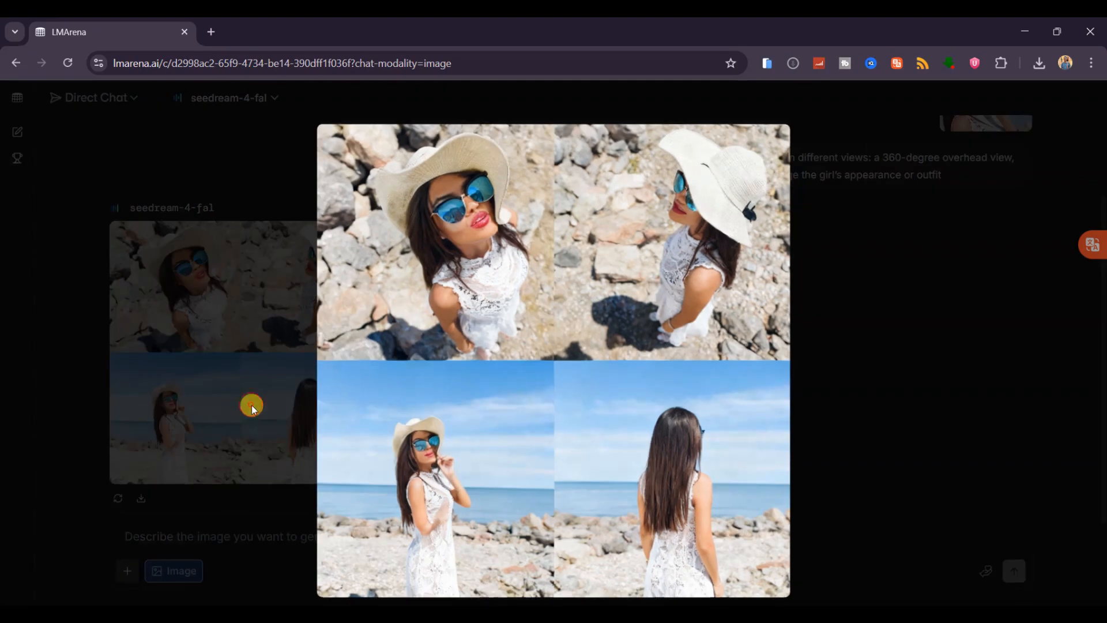
mouse_move(785, 304)
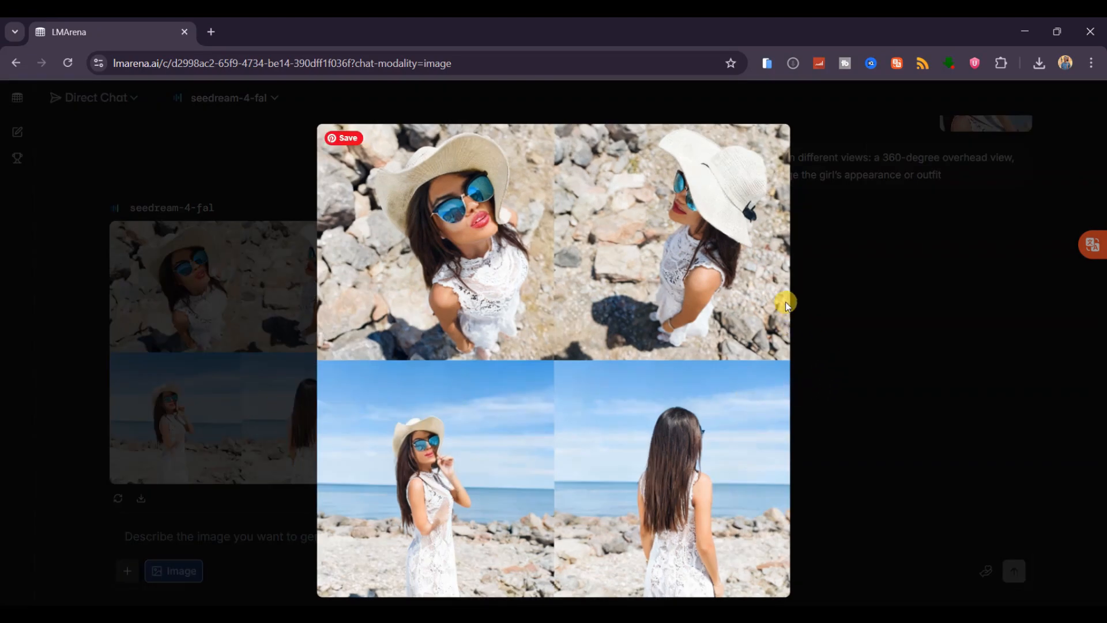
mouse_move(336, 445)
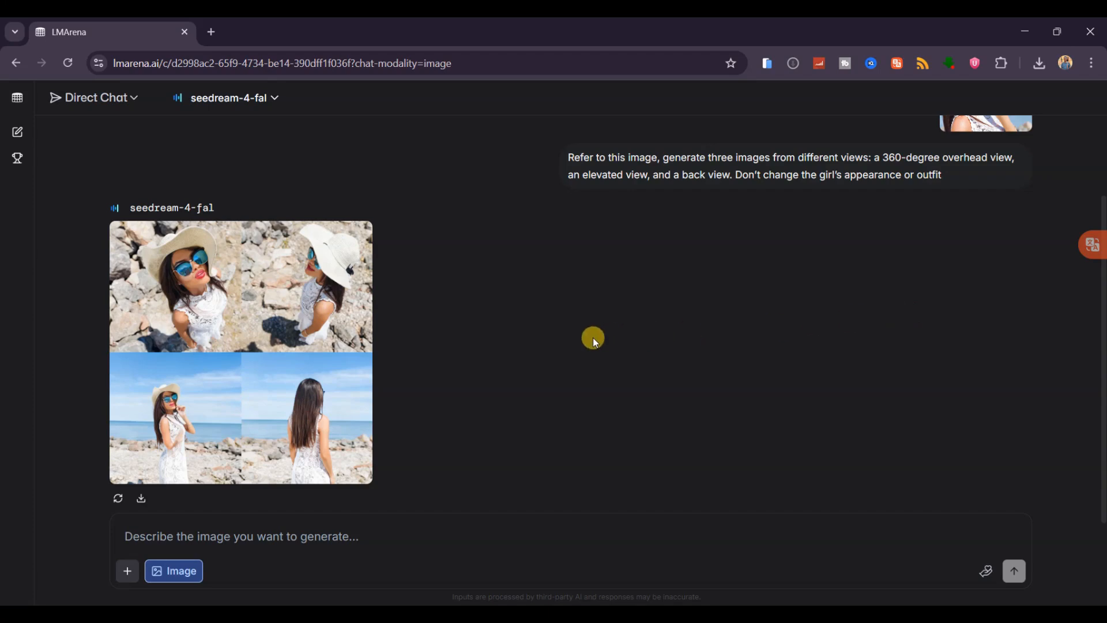
mouse_move(139, 530)
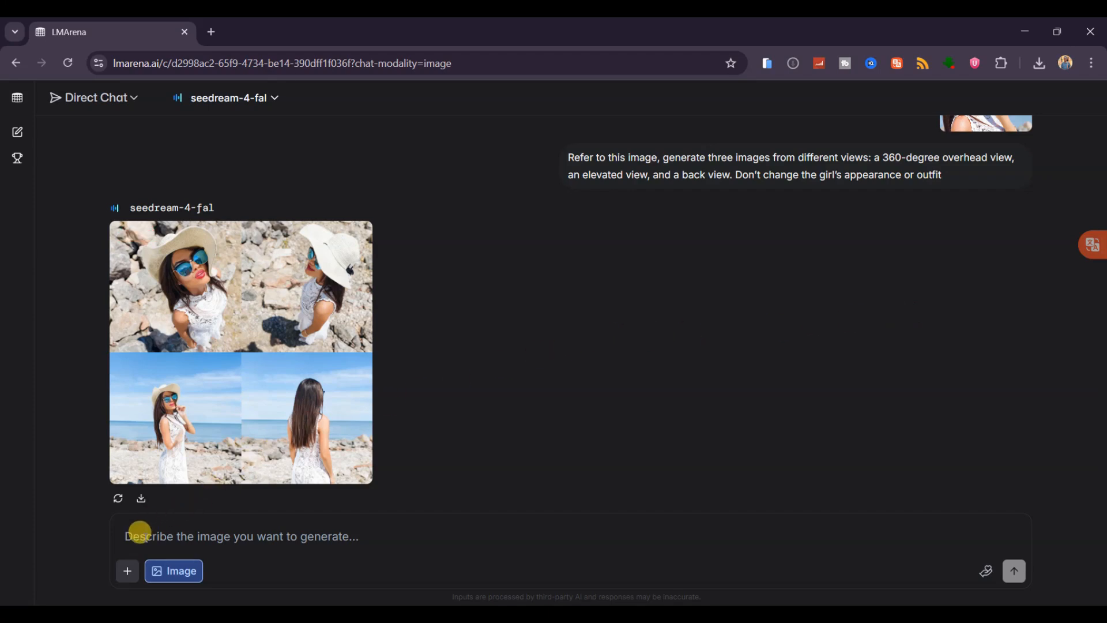
- Send the prompt for four cinematic storyboard images of a traveler exploring ancient ruins
text(Generate a series of four cinematic storyboard images of a traveler exploring ancient ruins. In the first, they're entering a jungle path. In the second, they discover a hidden stone temple. In the third, they're lighting a torch inside a dark hallway. And in the fourth, they uncover a golden statue)
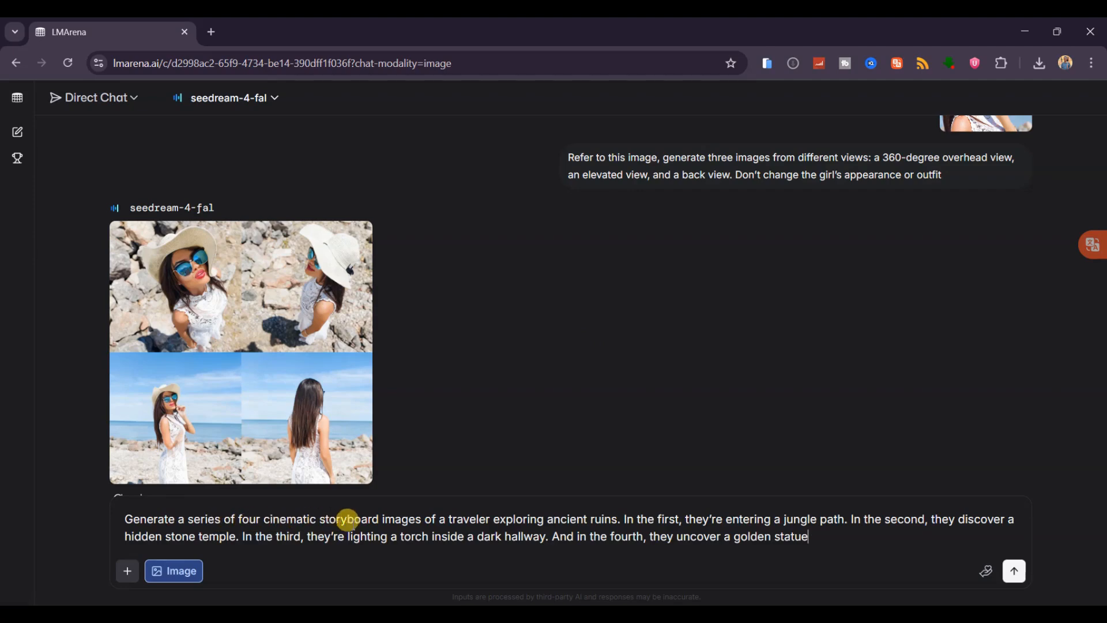
mouse_move(526, 514)
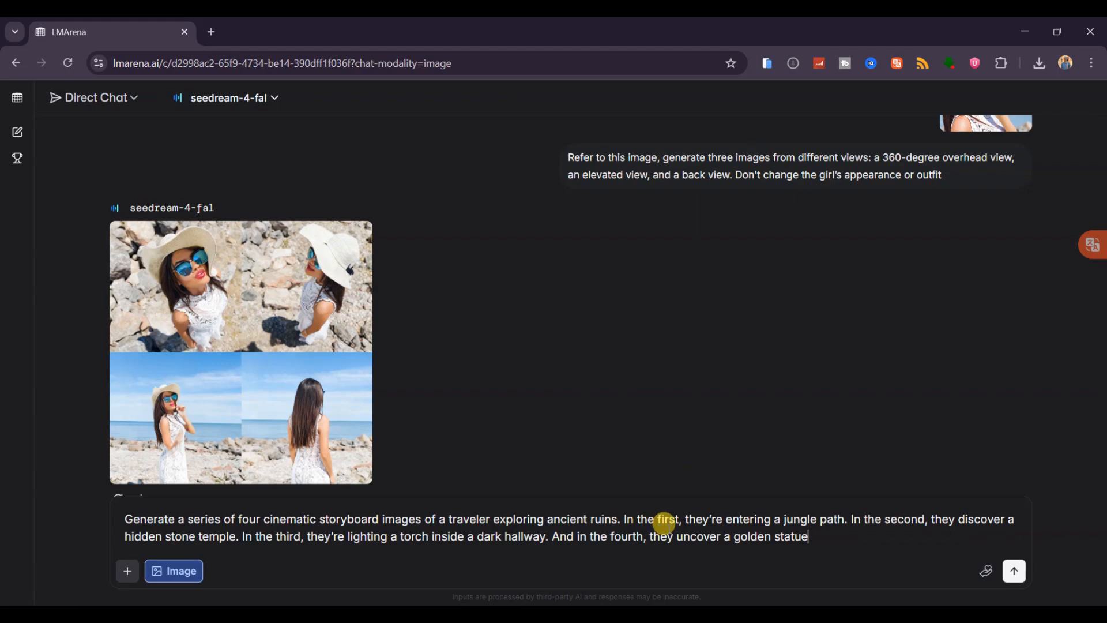
mouse_move(837, 520)
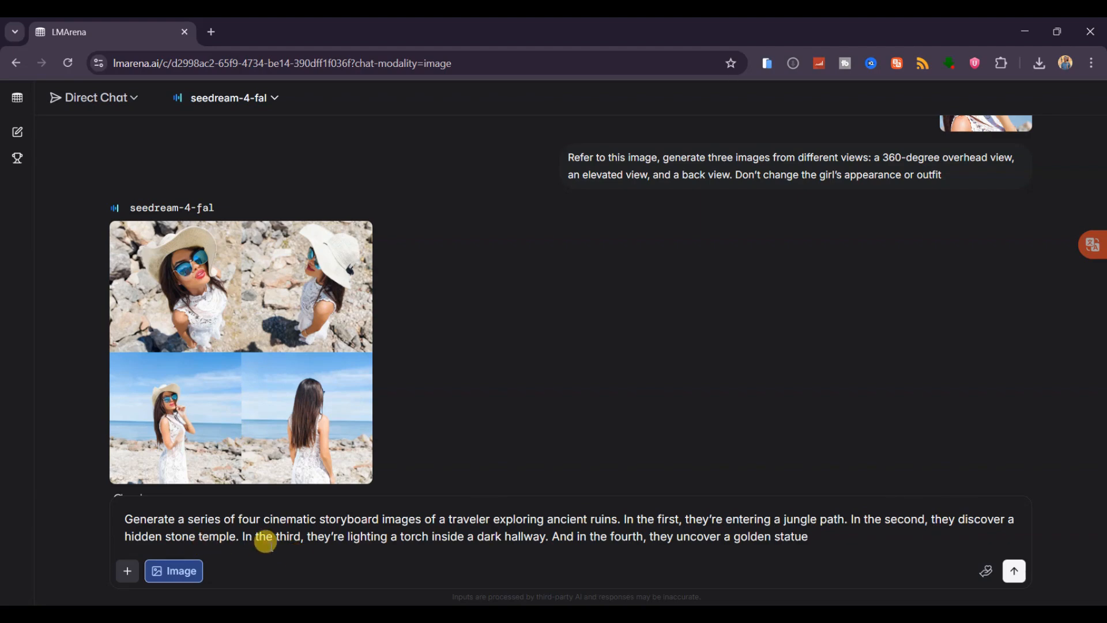
mouse_move(517, 537)
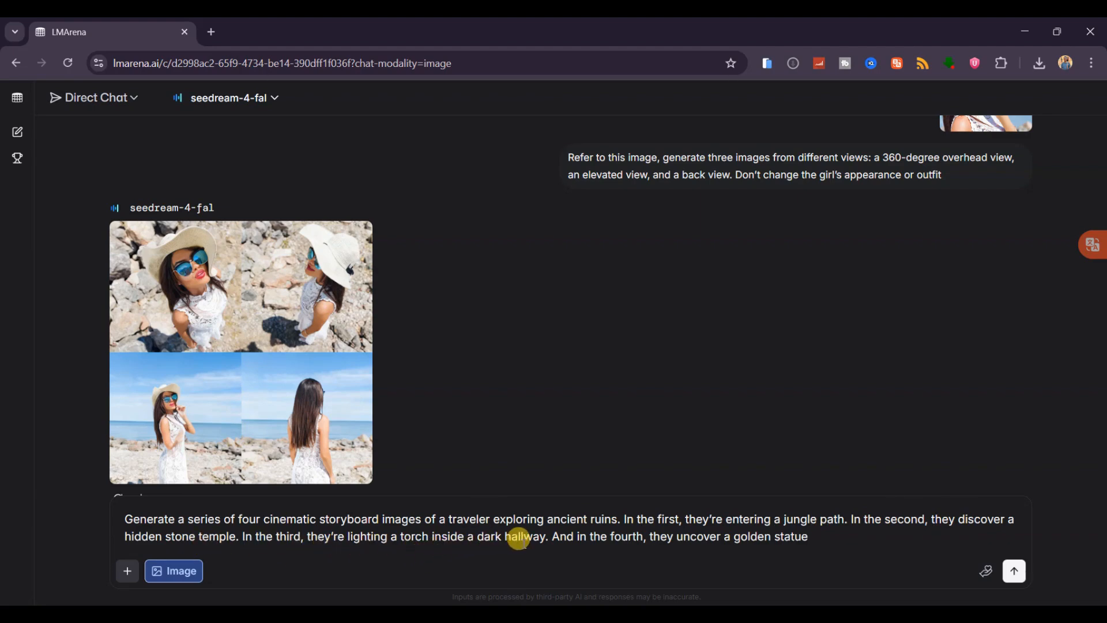
mouse_move(789, 536)
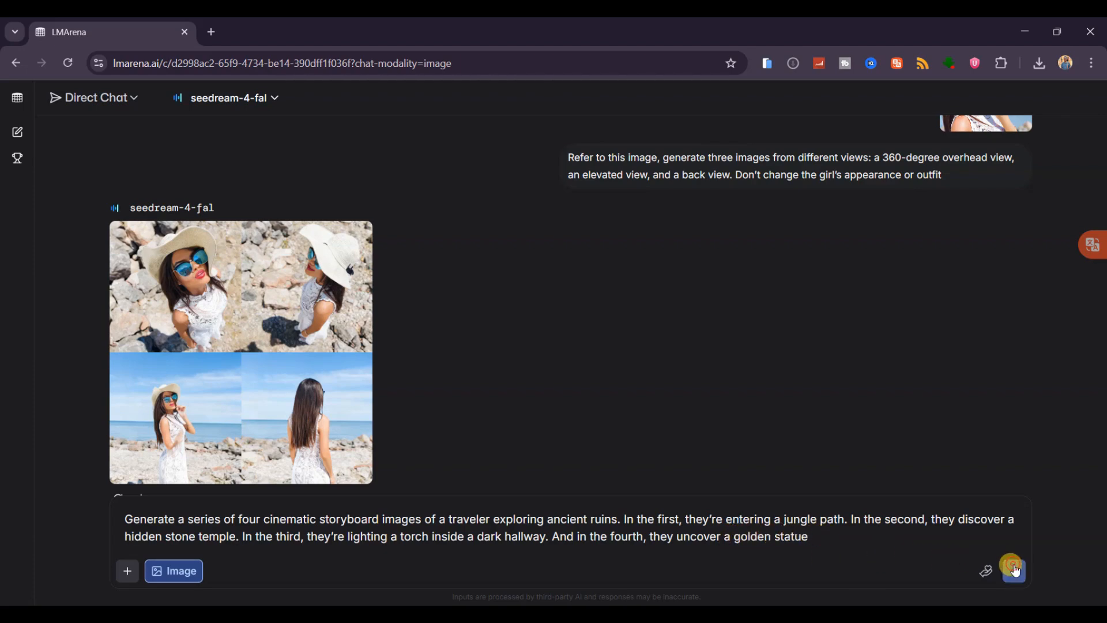
click(1012, 571)
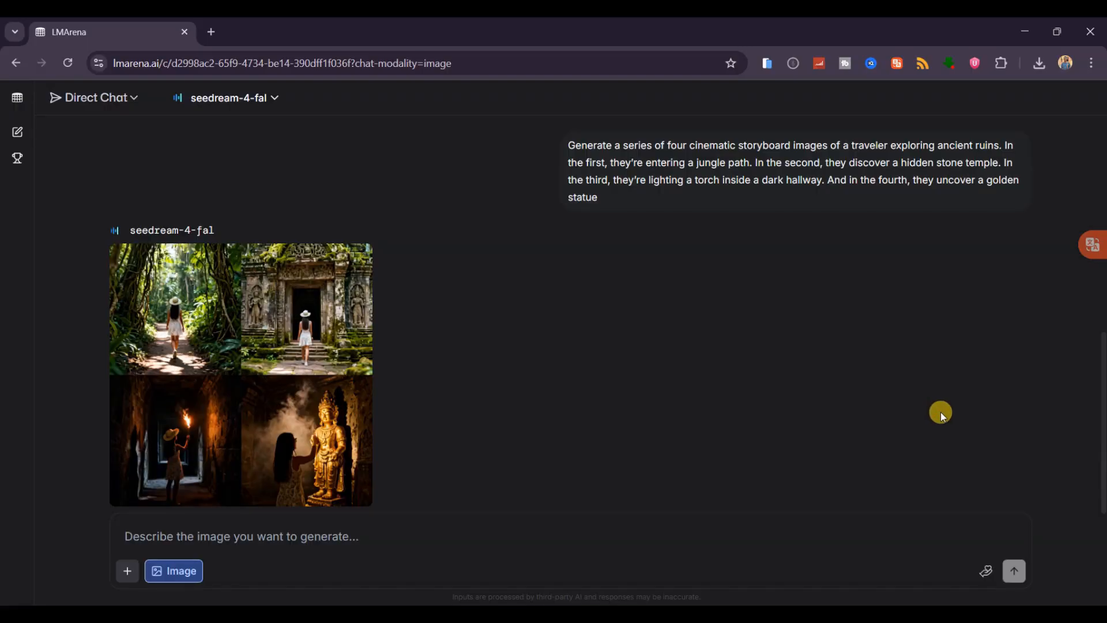
scroll(up, 3)
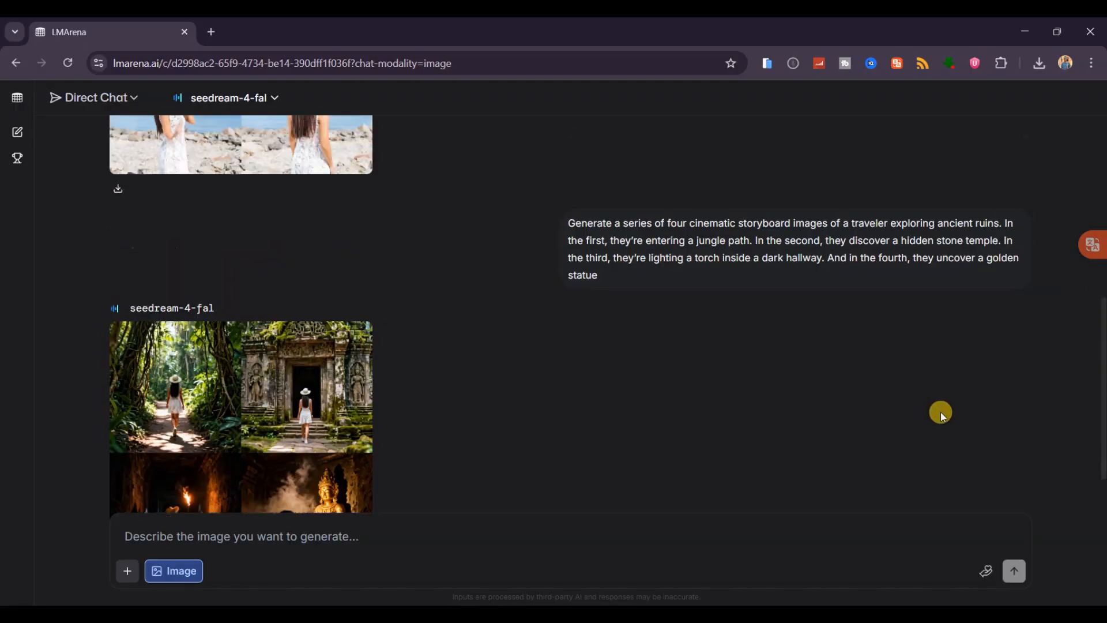
scroll(up, 3)
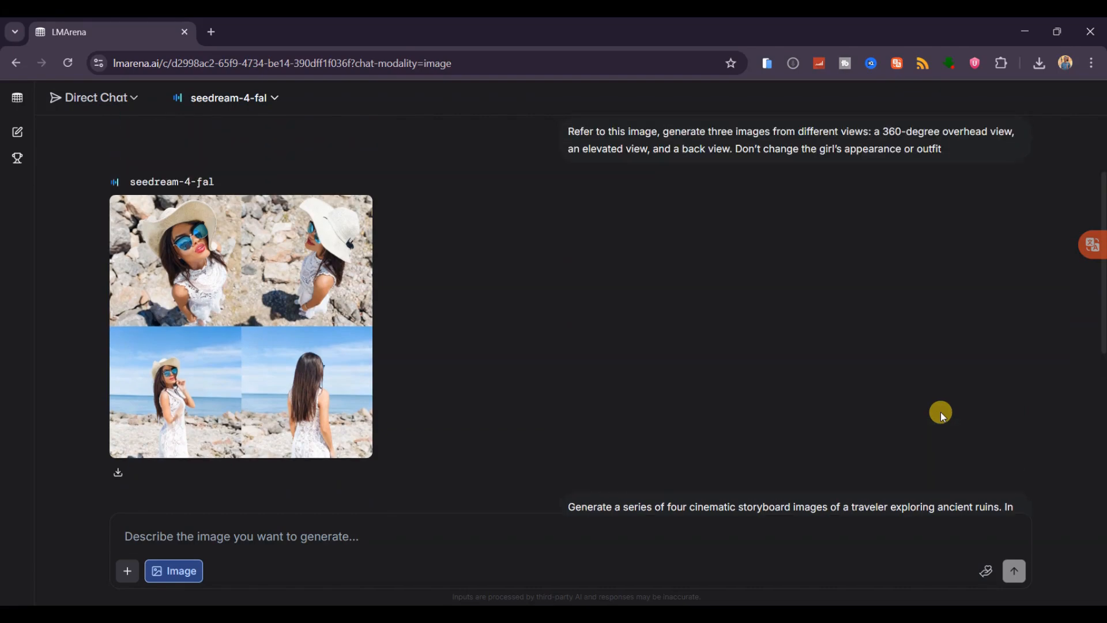
scroll(up, 3)
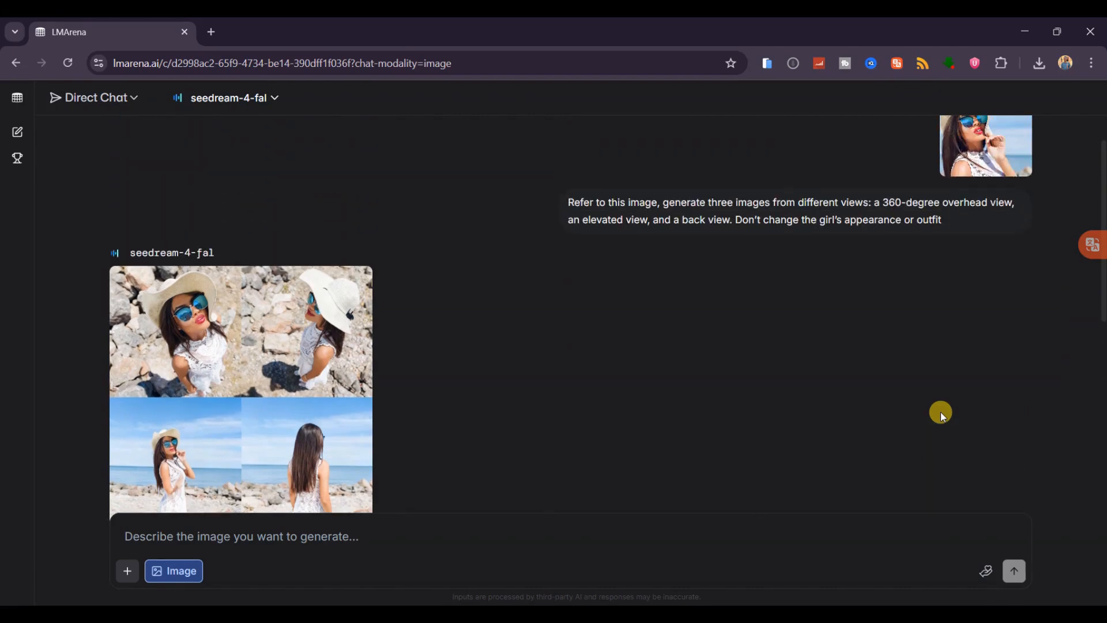